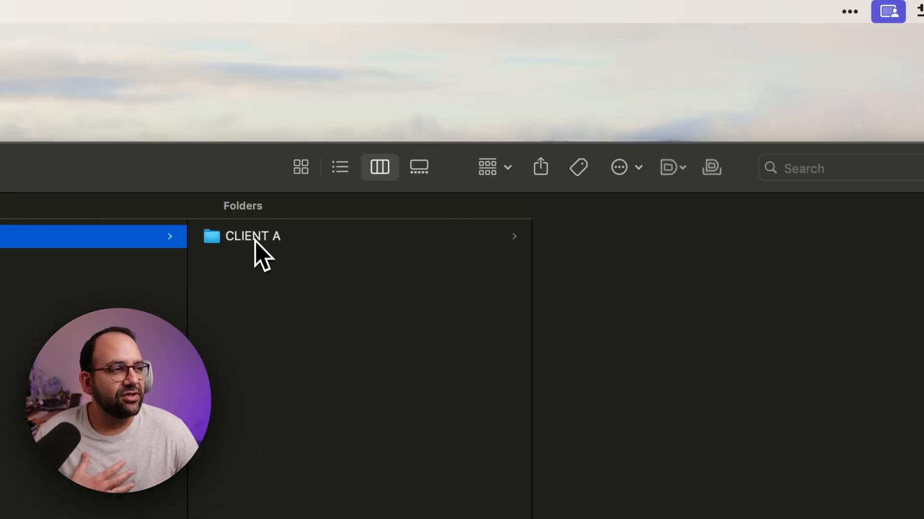
# - Browse CLIENT A > YEAR > 02_BRAND ASSETS down to the 04_FONTS and 05_PHOTOS folders
pyautogui.click(252, 236)
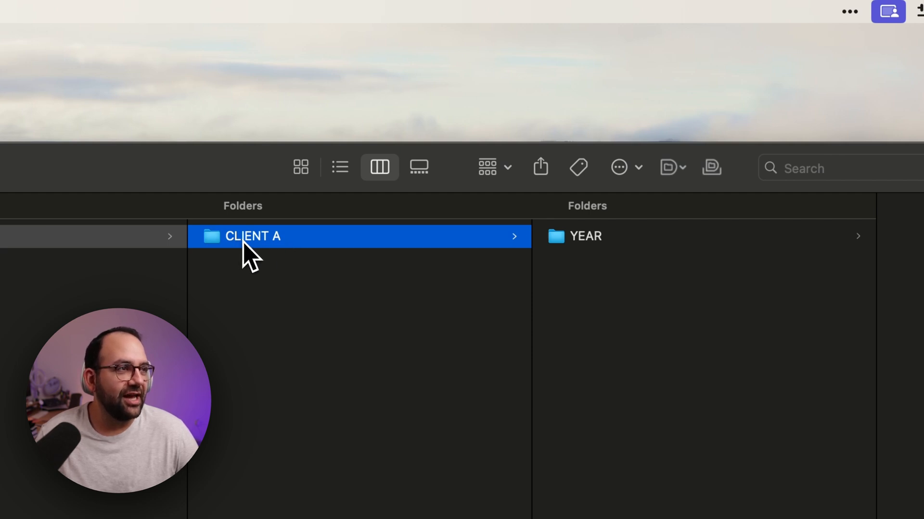
pyautogui.moveTo(588, 250)
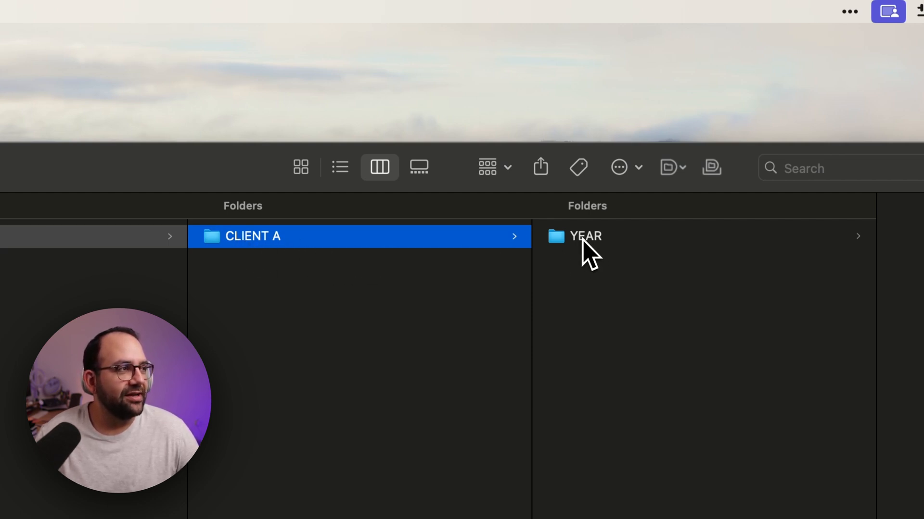
pyautogui.click(584, 236)
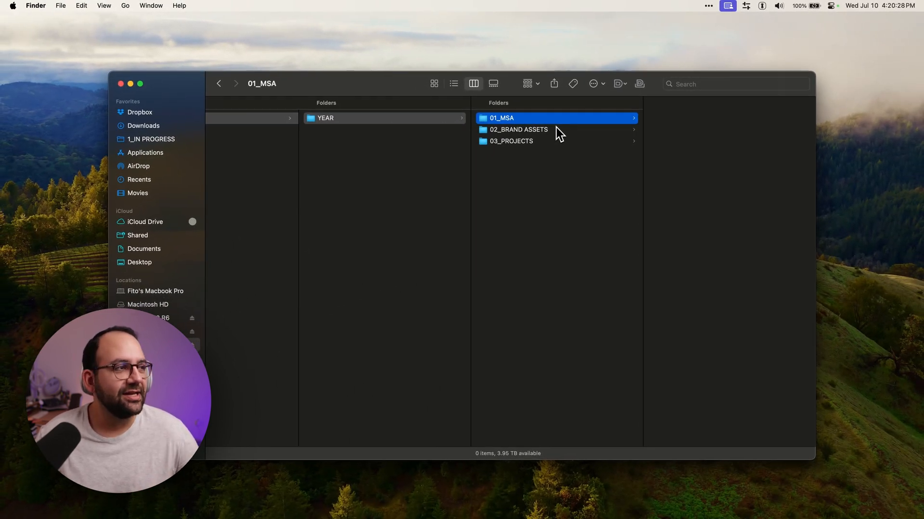
pyautogui.click(519, 130)
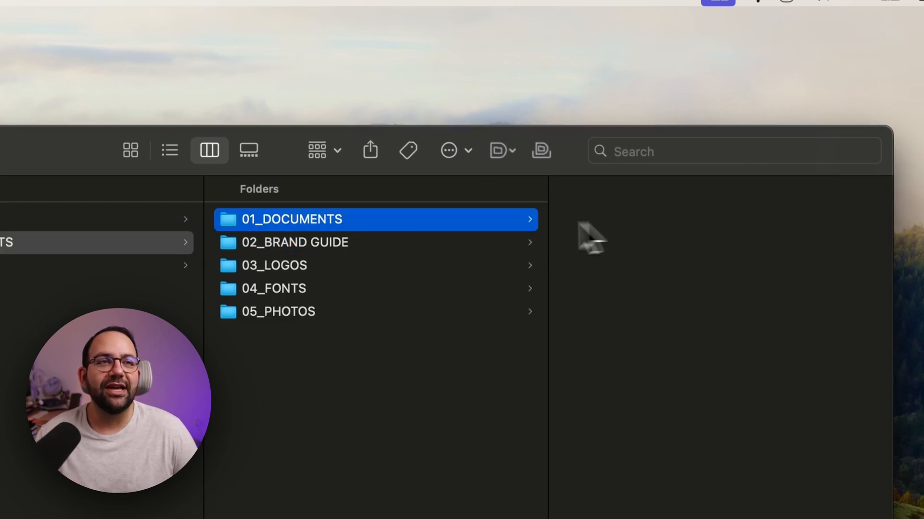
pyautogui.moveTo(362, 263)
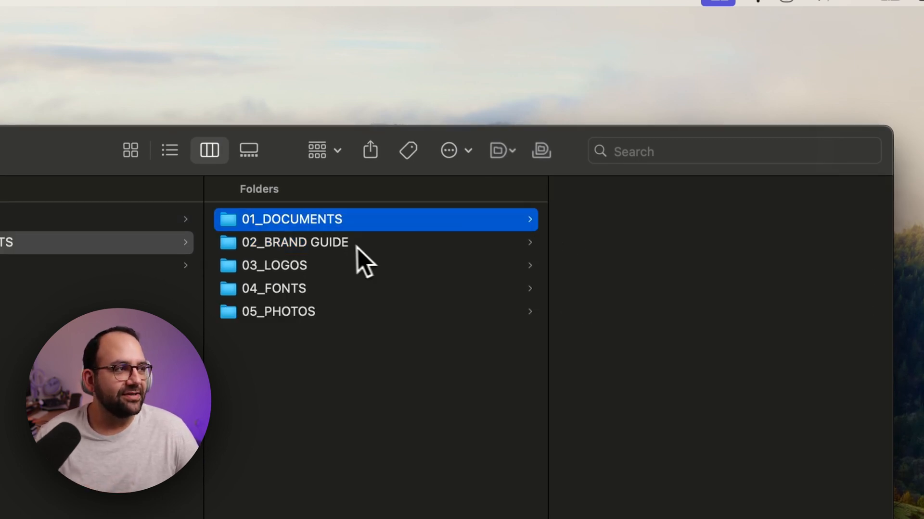
pyautogui.click(274, 289)
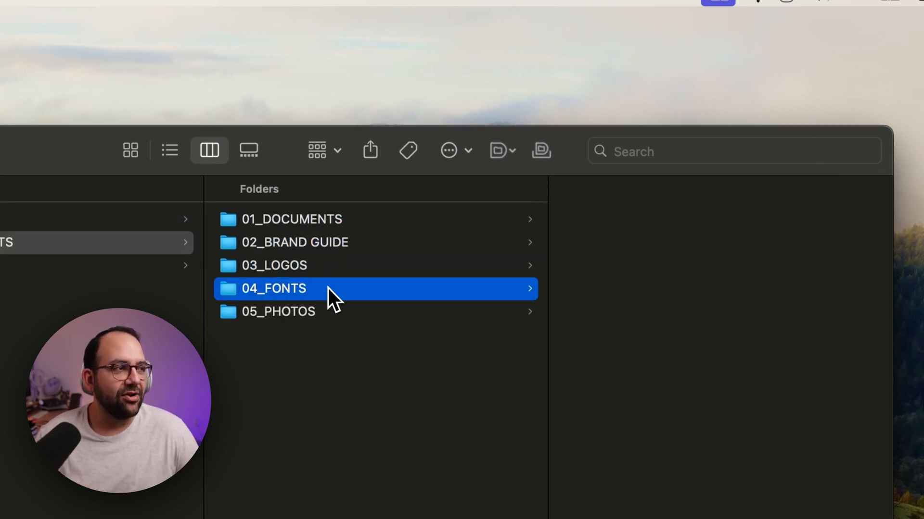
pyautogui.click(278, 311)
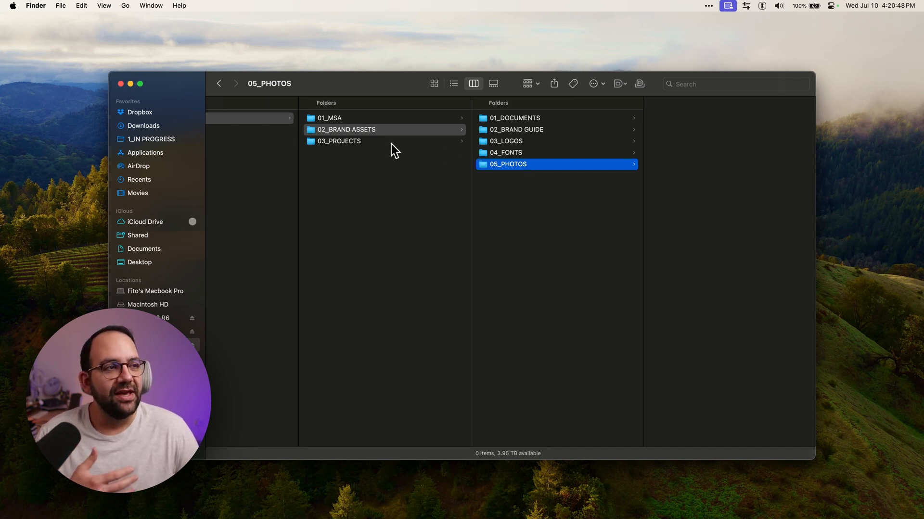
# - Open 03_PROJECTS and view the CLIENT_PROJECT TITLE_YYYY_MM_DD template folder and a copy's contents
pyautogui.click(339, 141)
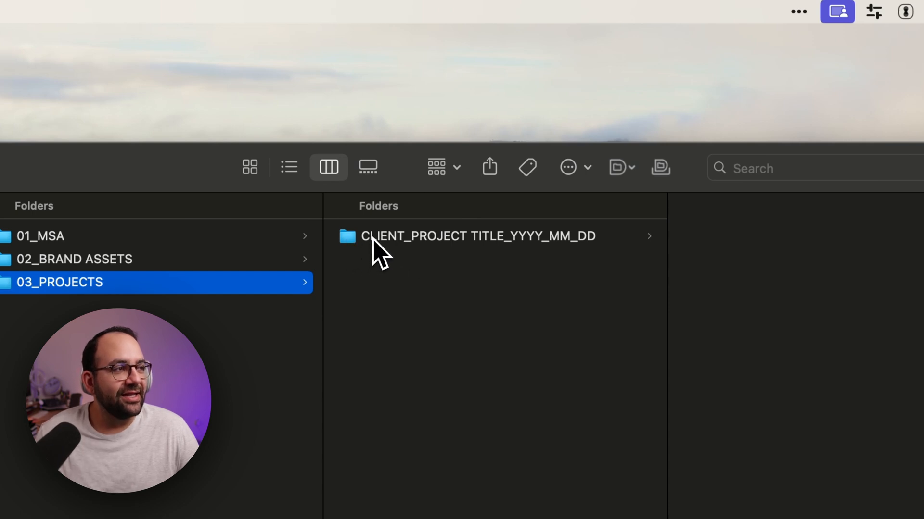
pyautogui.moveTo(430, 253)
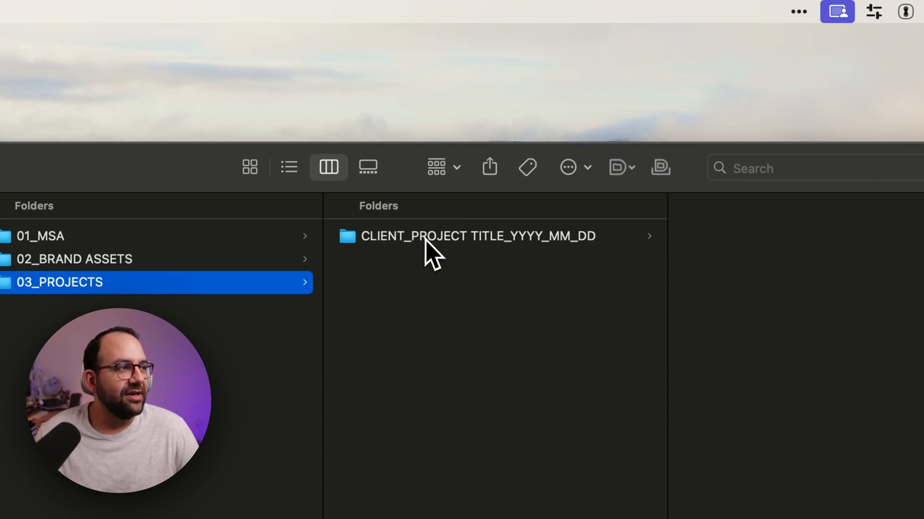
pyautogui.moveTo(542, 254)
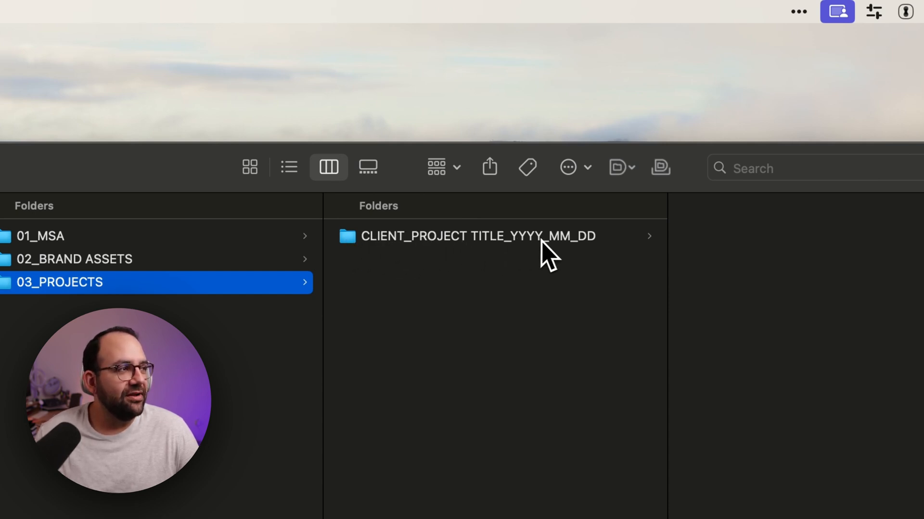
pyautogui.moveTo(607, 244)
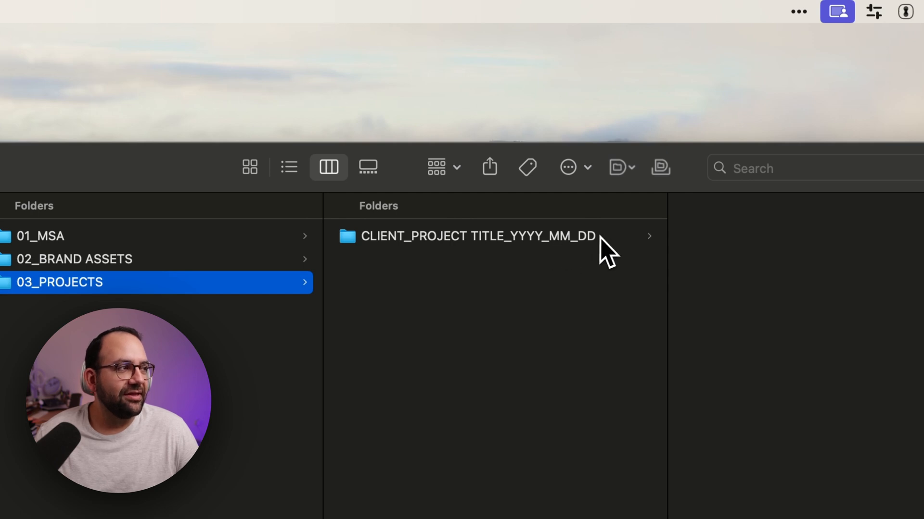
pyautogui.click(477, 237)
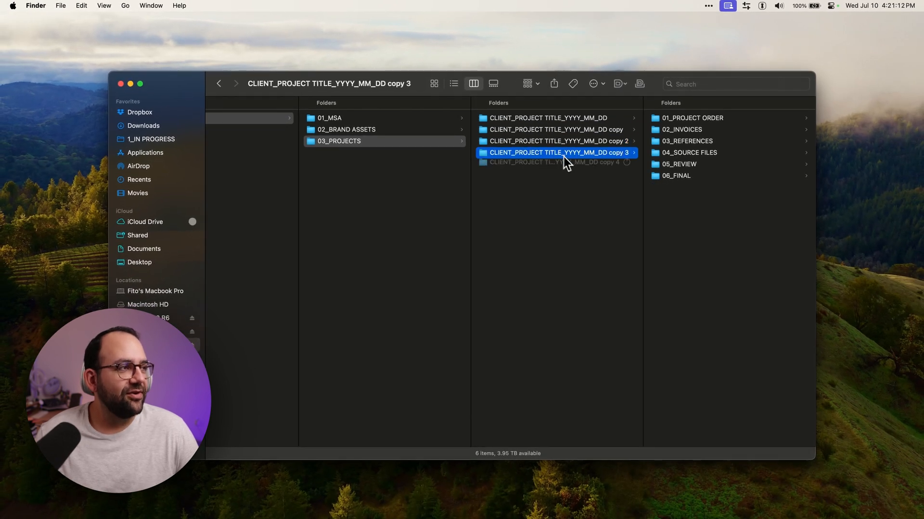
pyautogui.click(557, 164)
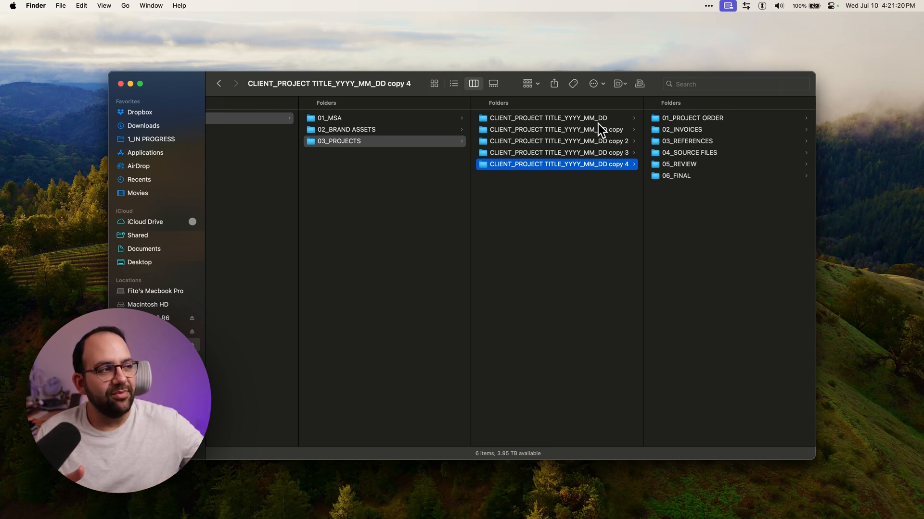
pyautogui.moveTo(577, 181)
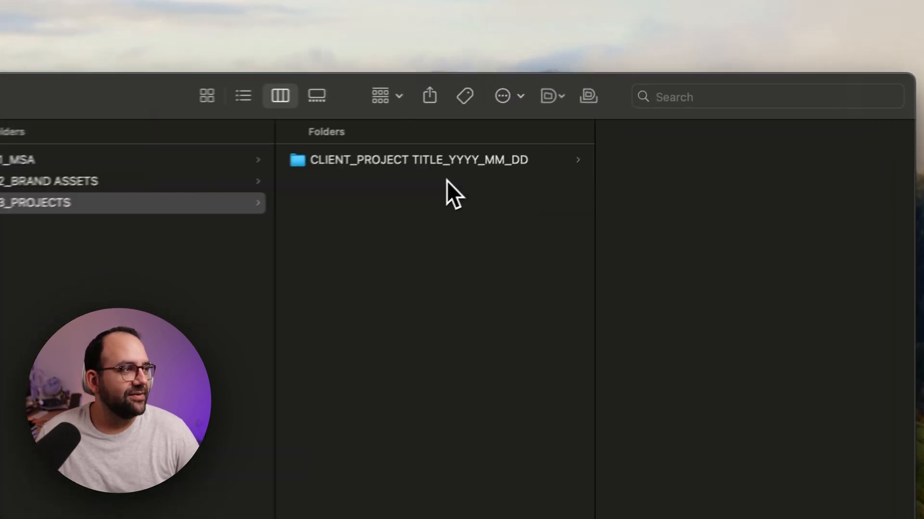
# - Step through 02_INVOICES, 03_REFERENCES and 04_SOURCE FILES into 01_ASSETS and 07_AUDIO
pyautogui.click(419, 160)
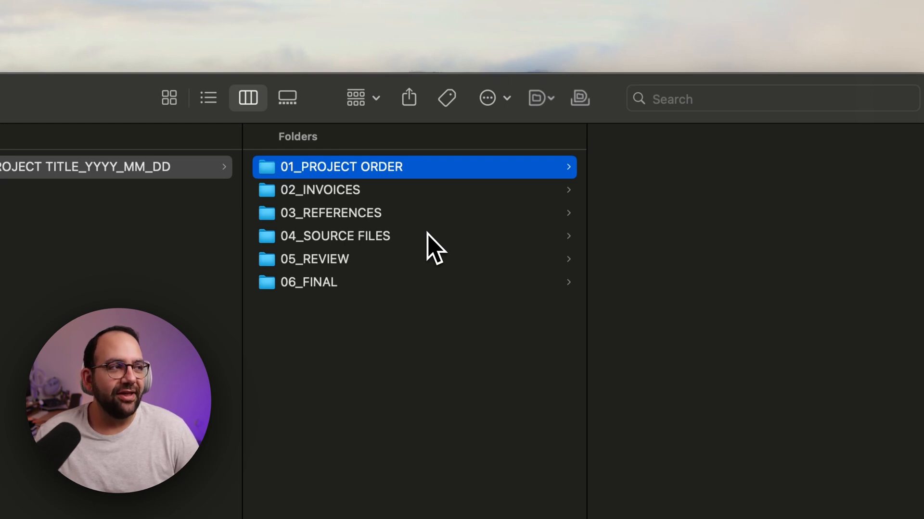
pyautogui.click(320, 189)
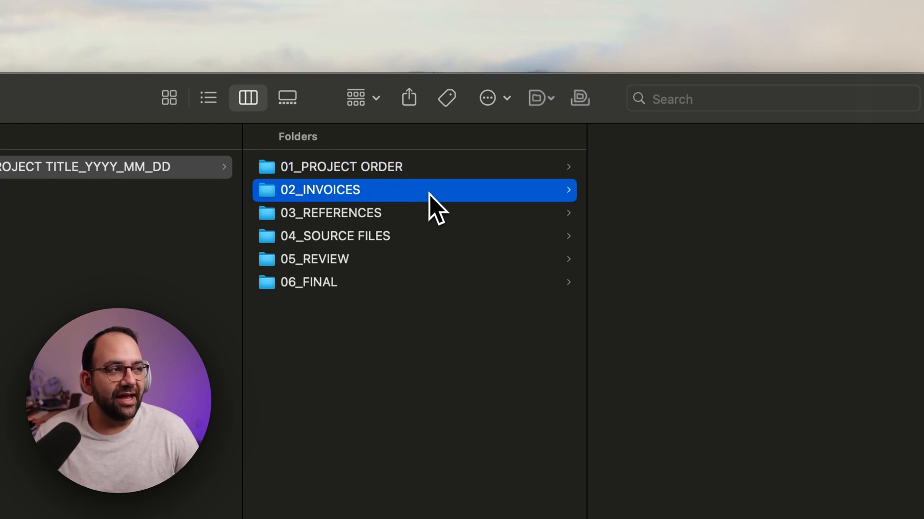
pyautogui.click(331, 213)
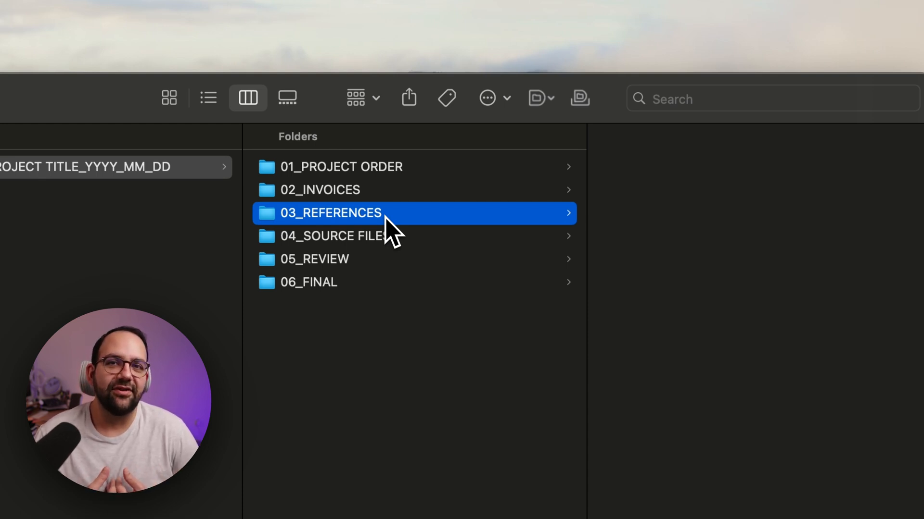
pyautogui.click(334, 236)
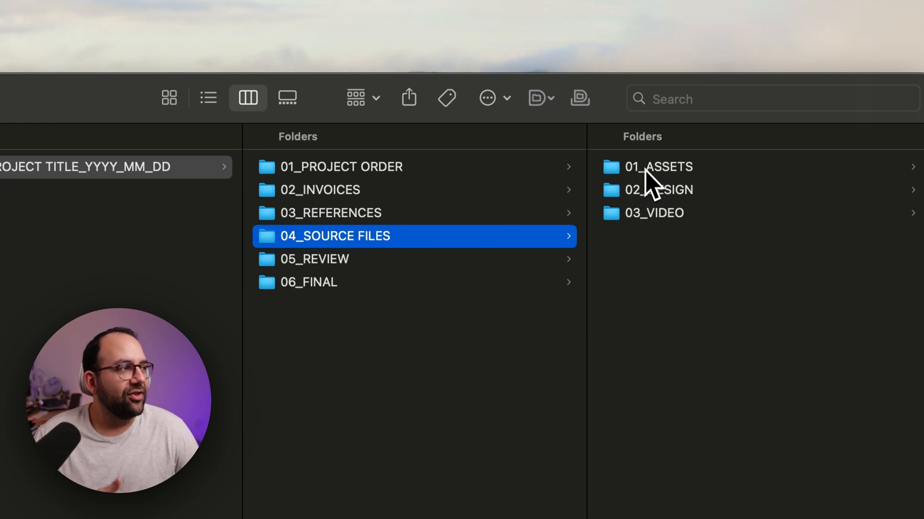
pyautogui.click(658, 166)
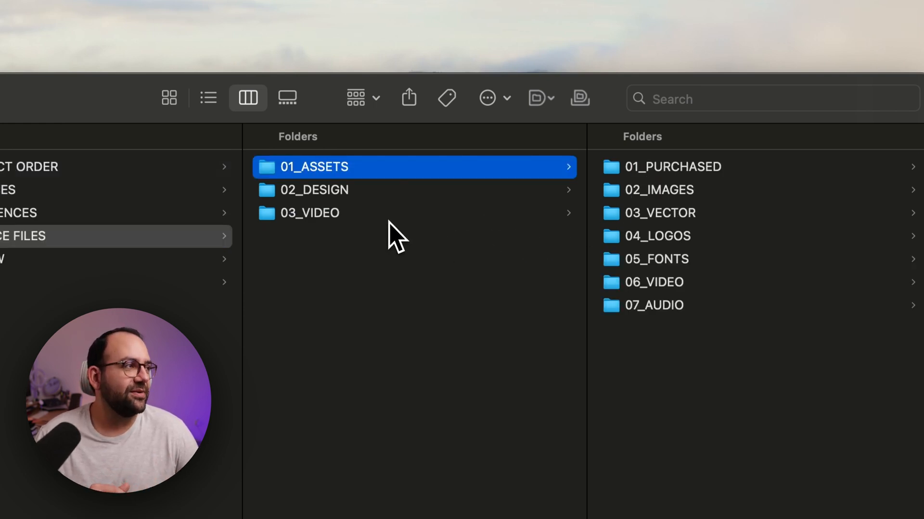
pyautogui.click(314, 167)
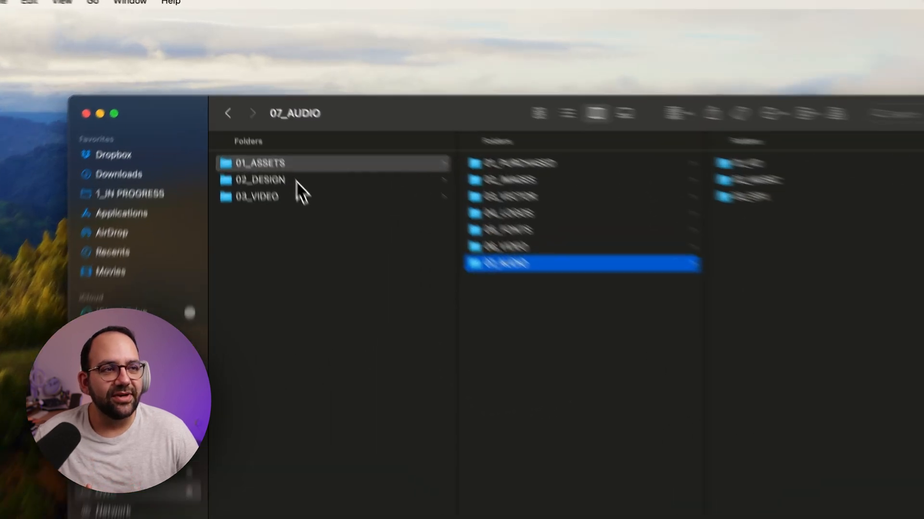
# - View the 03_VIDEO folders AE, C4D, PR, then the 02_DESIGN folders AI, ID, PS
pyautogui.click(262, 197)
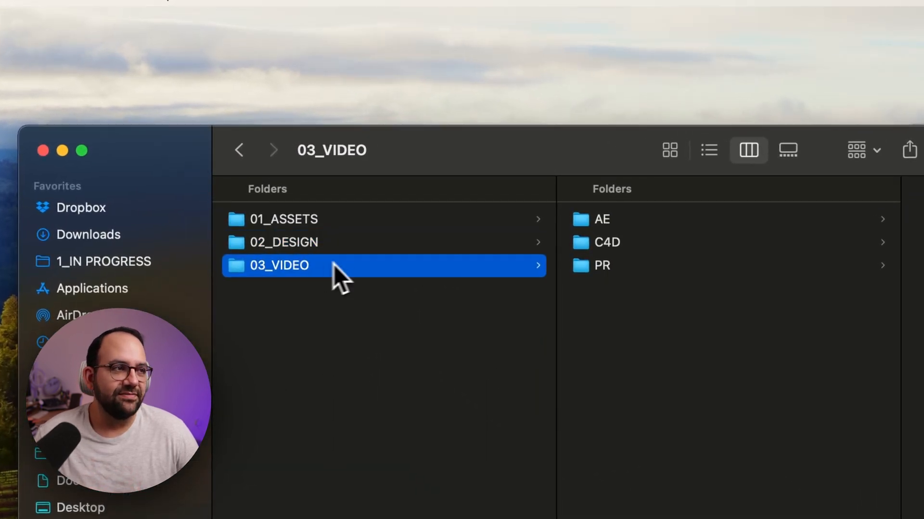
pyautogui.click(284, 242)
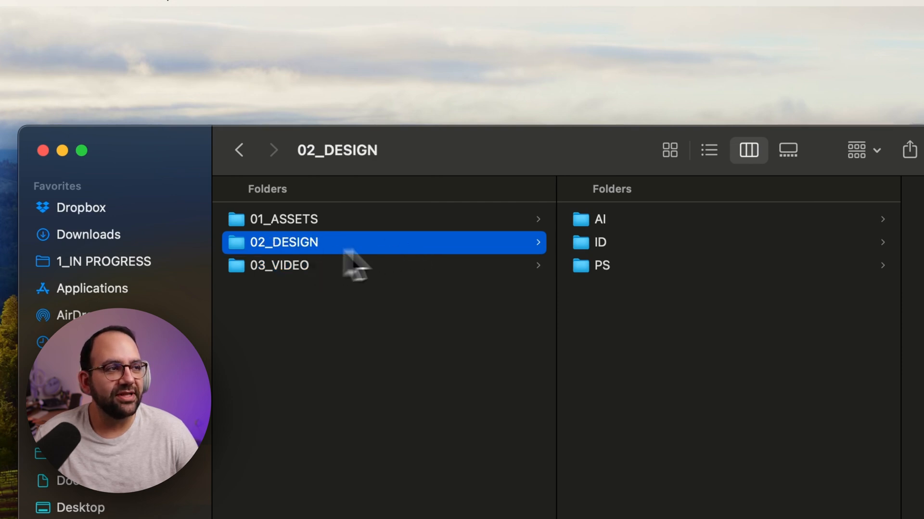
pyautogui.moveTo(617, 265)
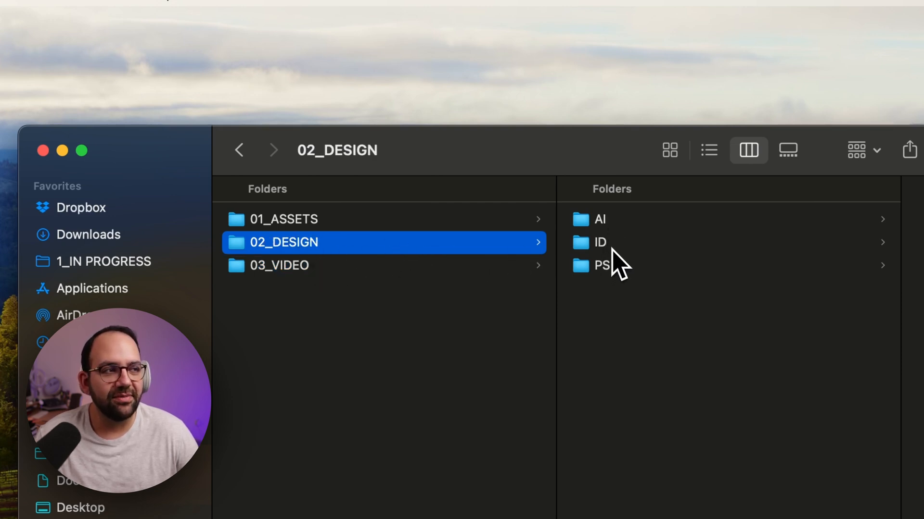
pyautogui.click(279, 265)
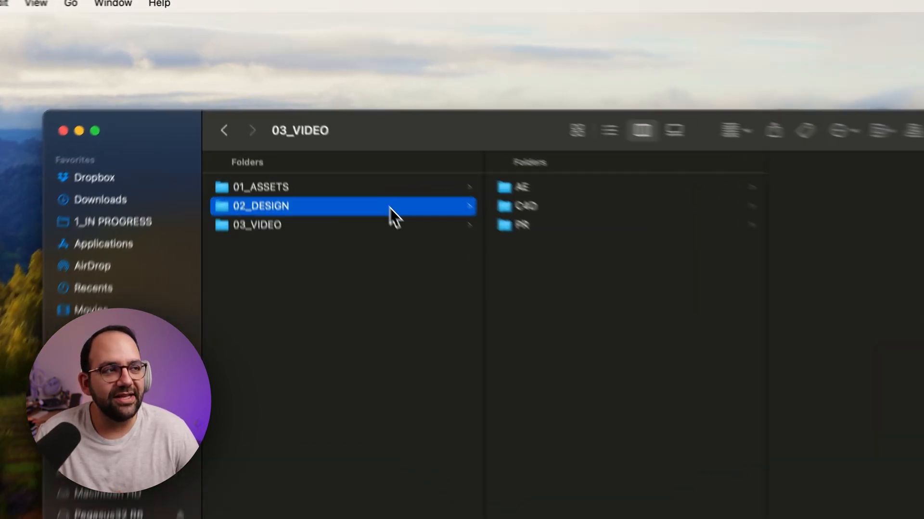
pyautogui.click(260, 206)
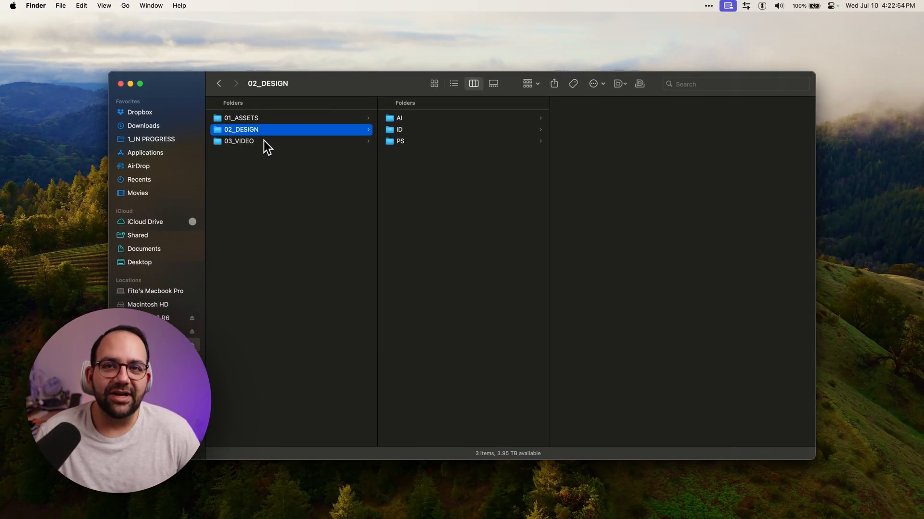
pyautogui.moveTo(386, 144)
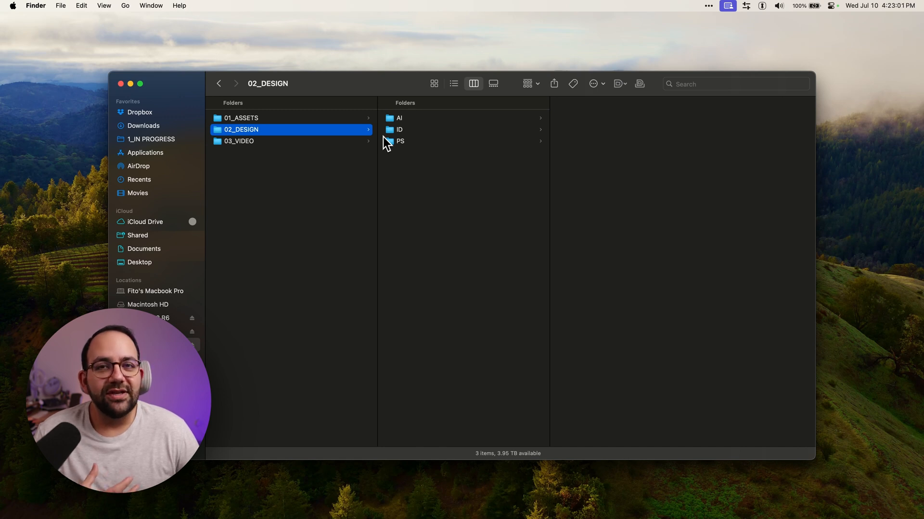
pyautogui.moveTo(407, 131)
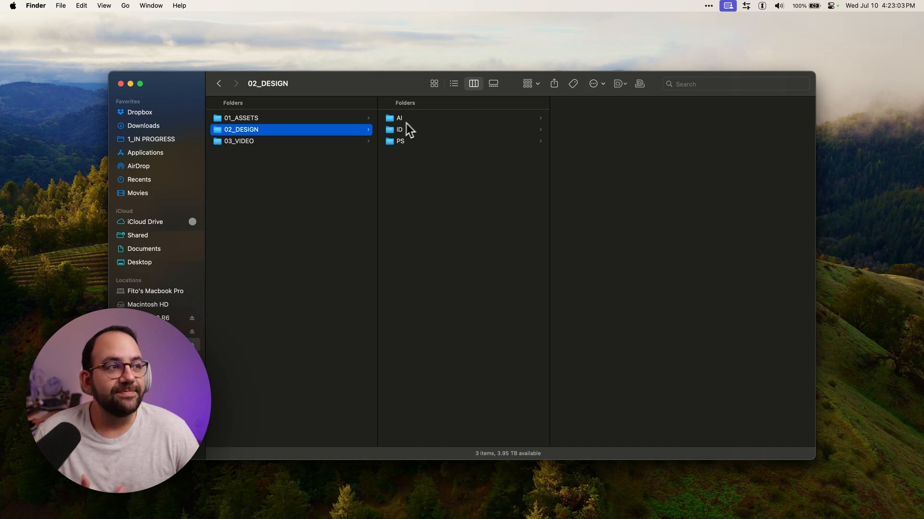
pyautogui.moveTo(412, 131)
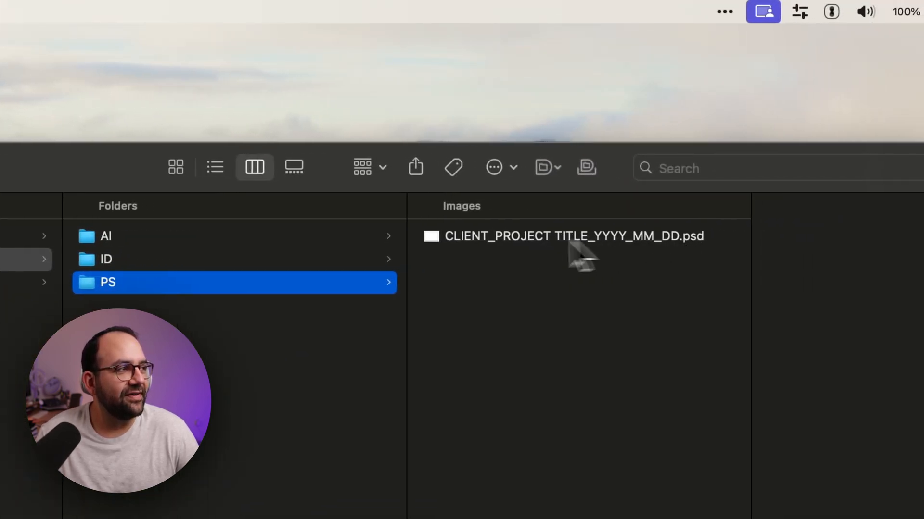
pyautogui.moveTo(511, 257)
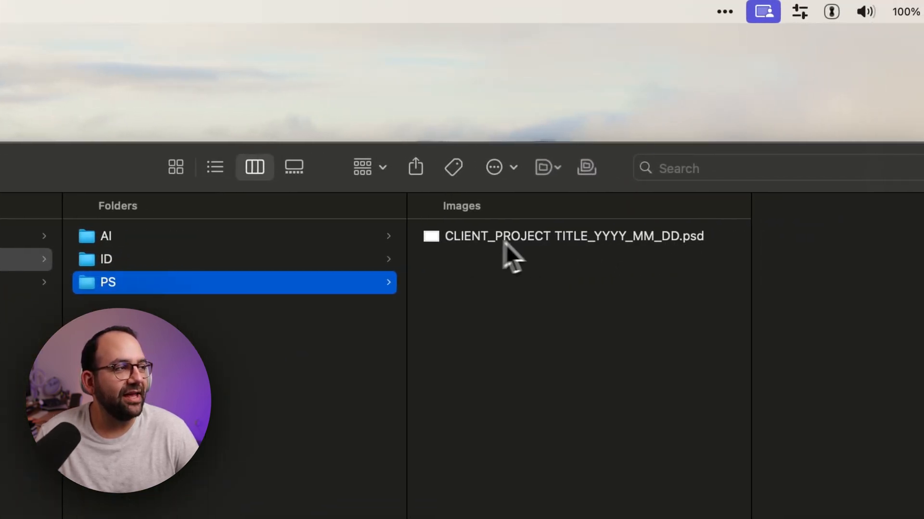
pyautogui.moveTo(680, 256)
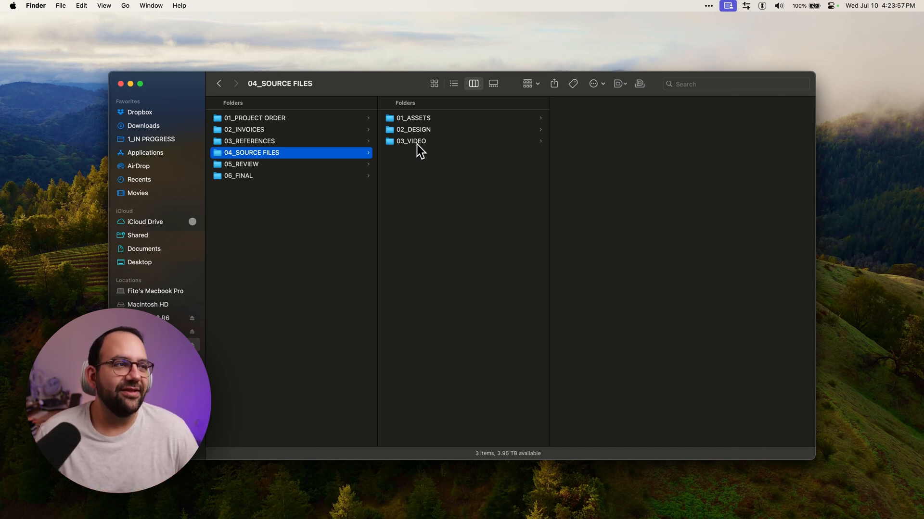
pyautogui.moveTo(294, 171)
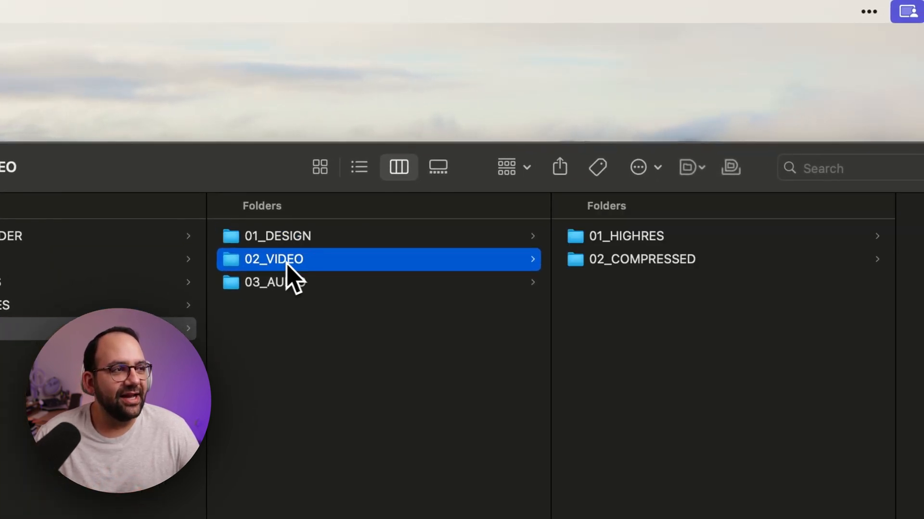
pyautogui.moveTo(321, 273)
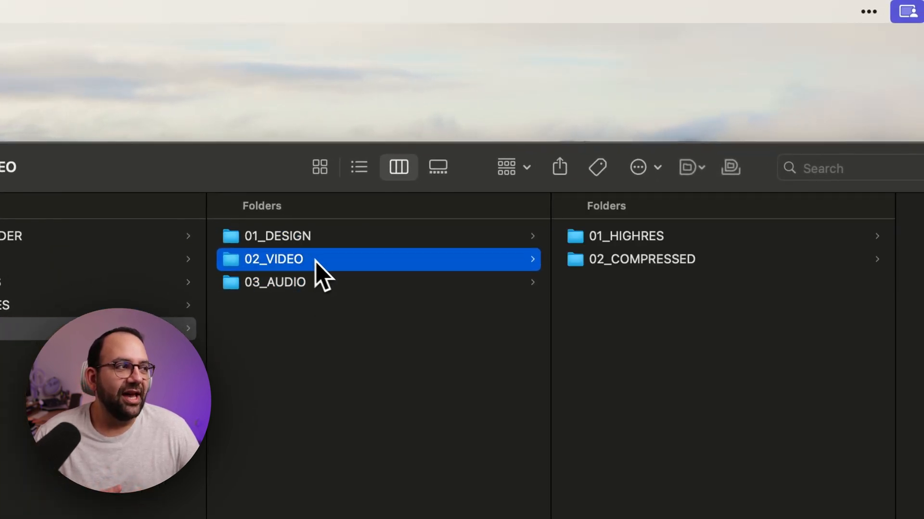
pyautogui.moveTo(624, 267)
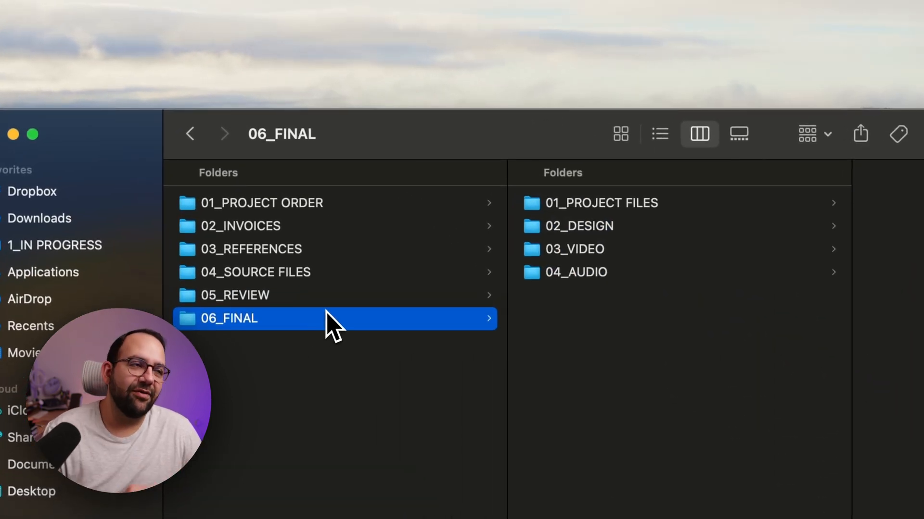
pyautogui.moveTo(612, 327)
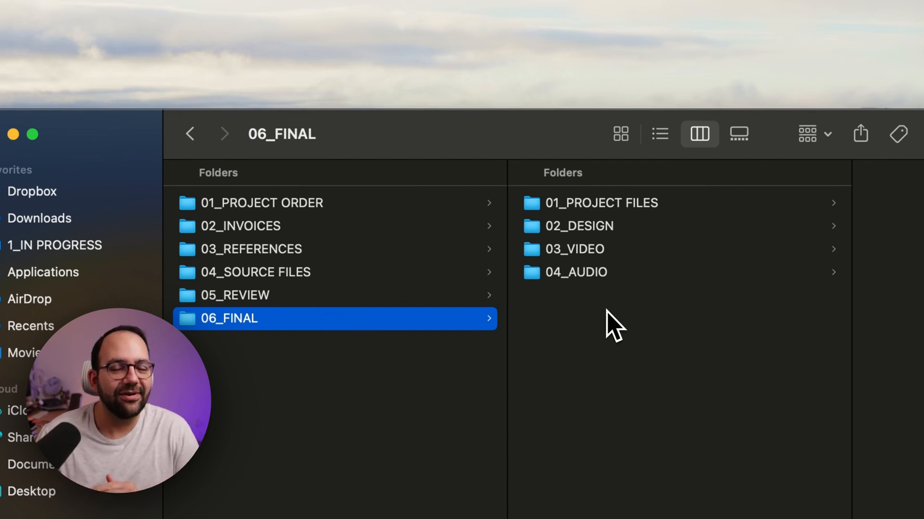
pyautogui.moveTo(606, 212)
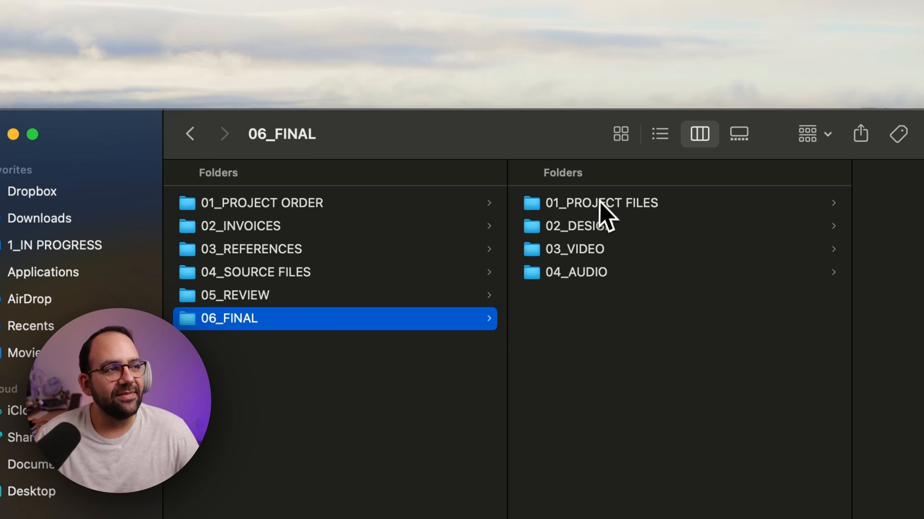
# - Look inside 06_FINAL's 01_PROJECT FILES and its 02_DESIGN folder
pyautogui.click(600, 203)
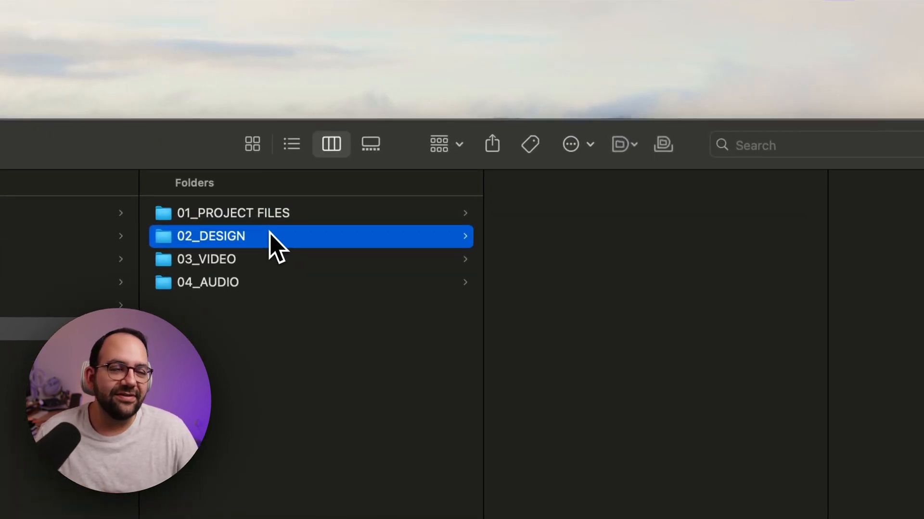
pyautogui.click(206, 259)
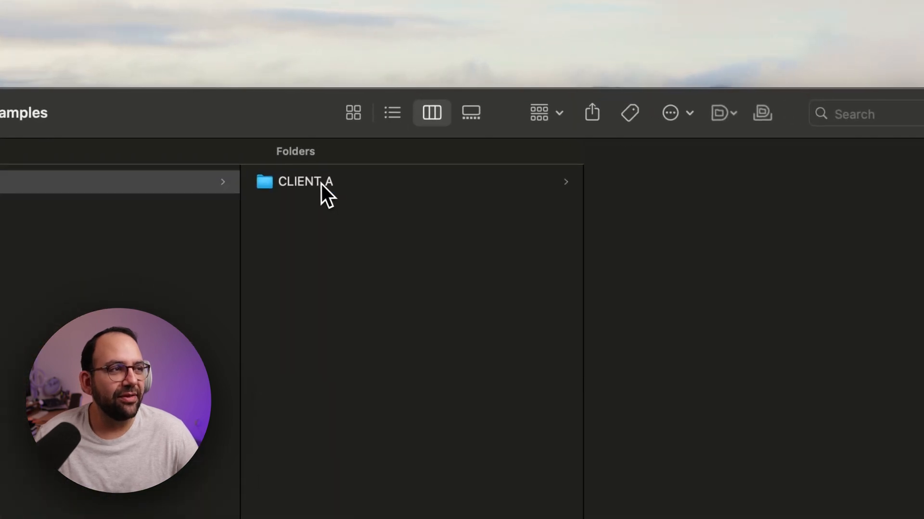
# - Rename the CLIENT A folder for the client and the YEAR folder to 2024
pyautogui.click(306, 181)
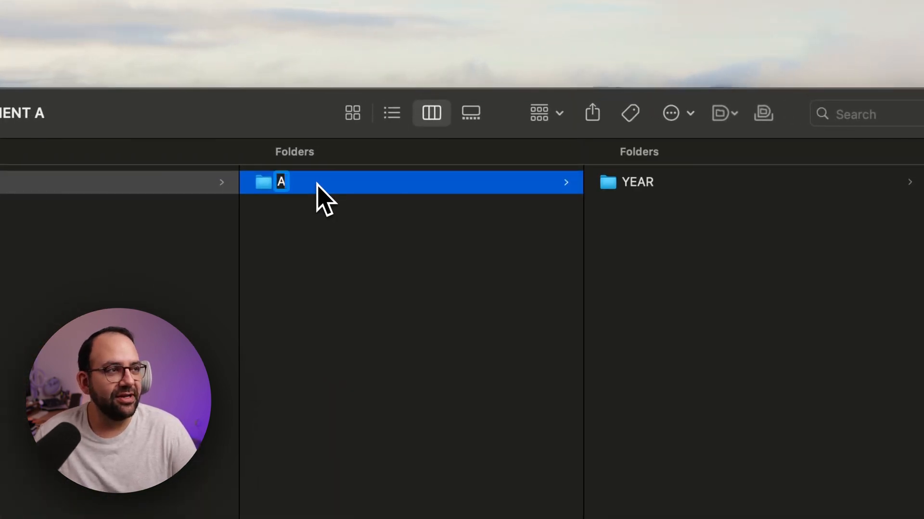
pyautogui.write('pple')
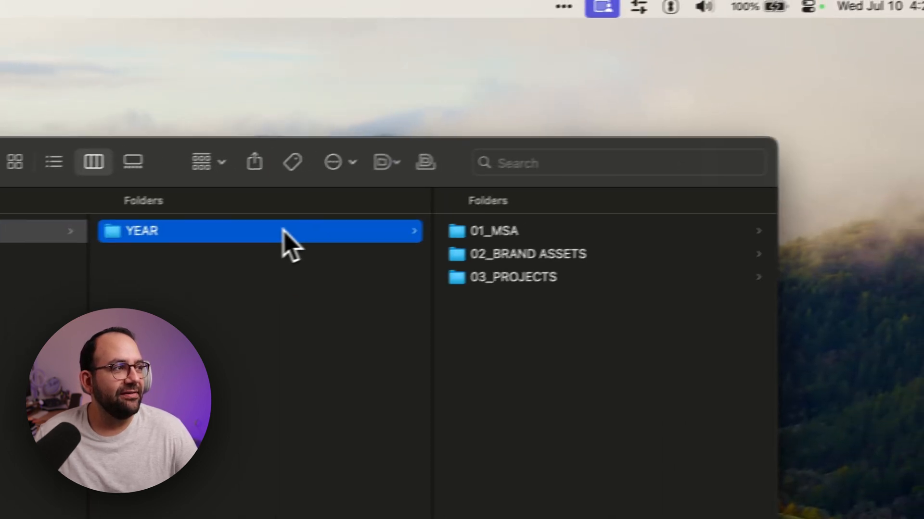
pyautogui.write('2024')
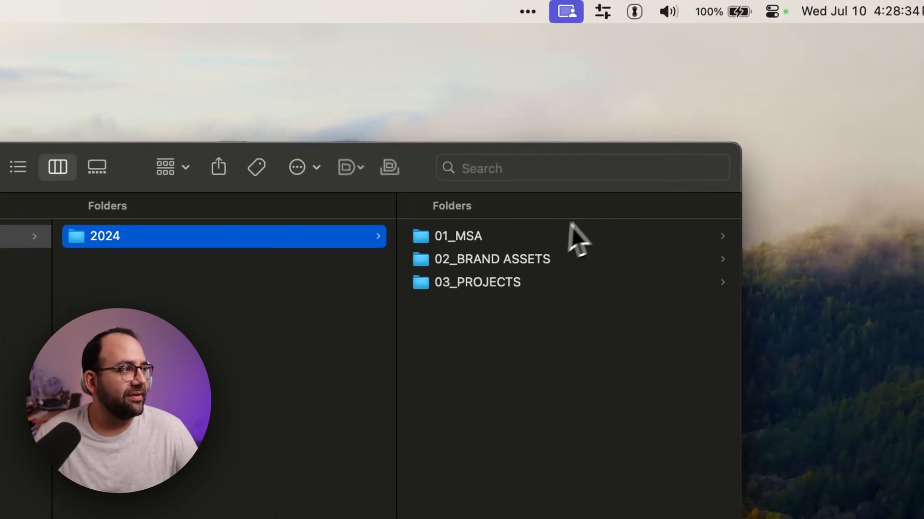
# - Rename the project folder APPLE_AlphaOne_2024_07_10 and browse its review and final folders
pyautogui.click(477, 283)
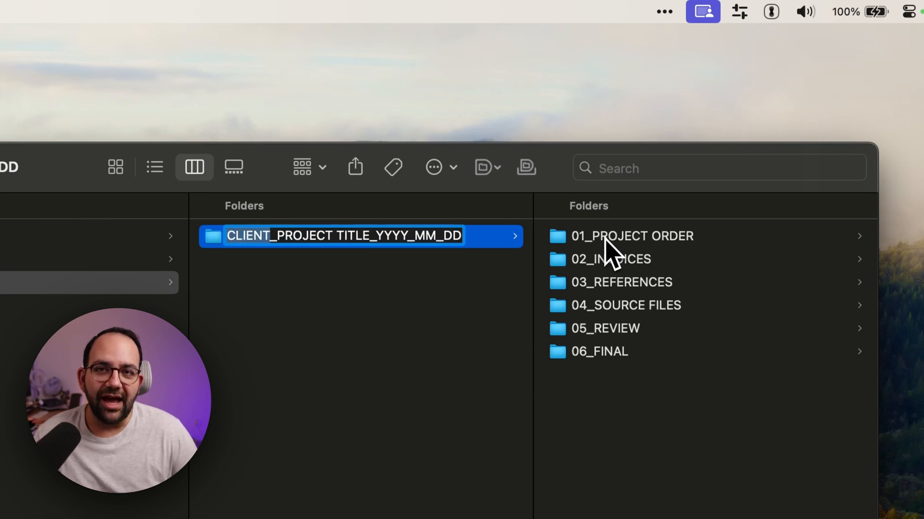
pyautogui.write('APPLE')
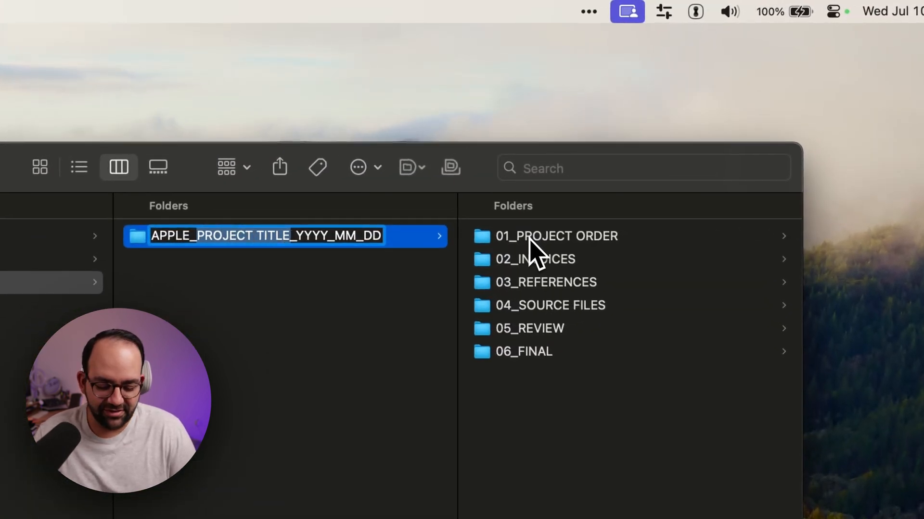
pyautogui.write('Alpha')
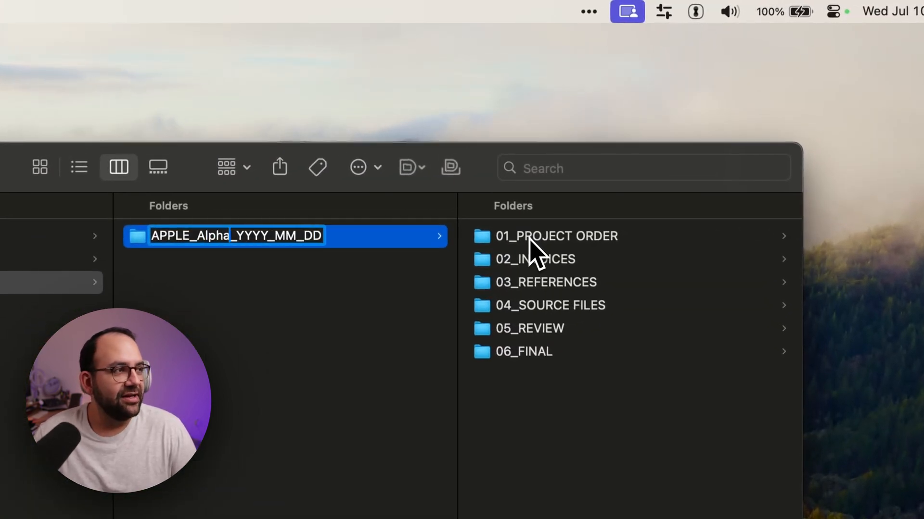
pyautogui.write('One')
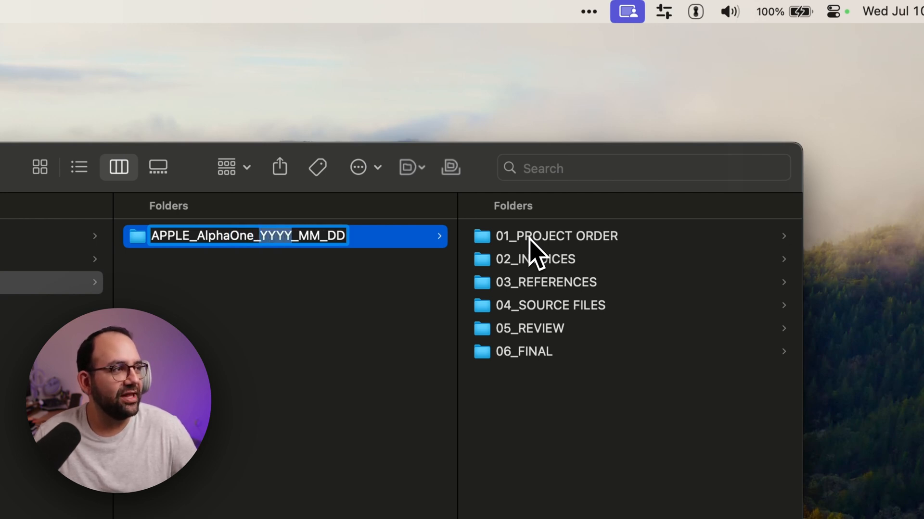
pyautogui.write('0')
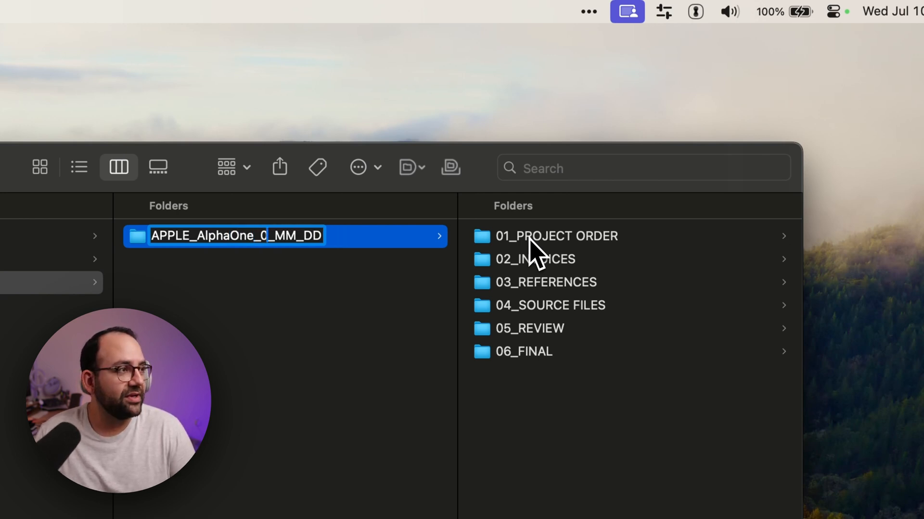
pyautogui.write('2024')
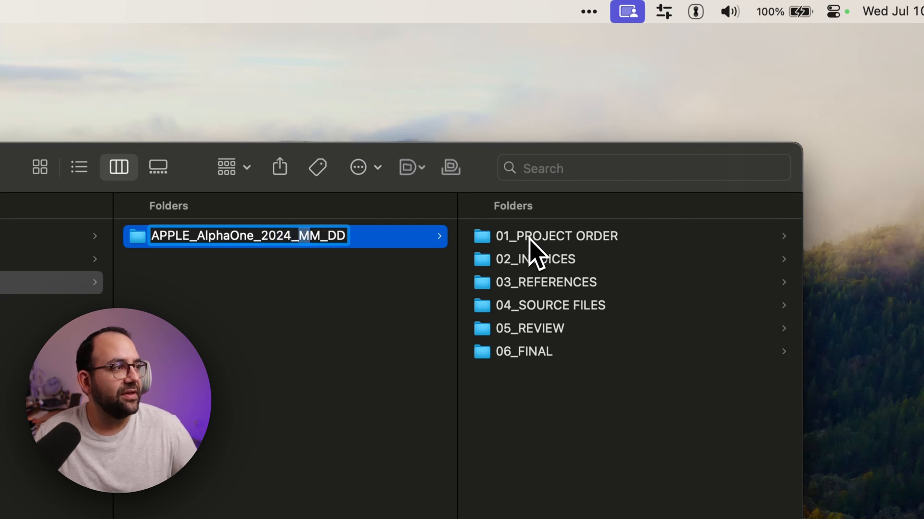
pyautogui.write('07')
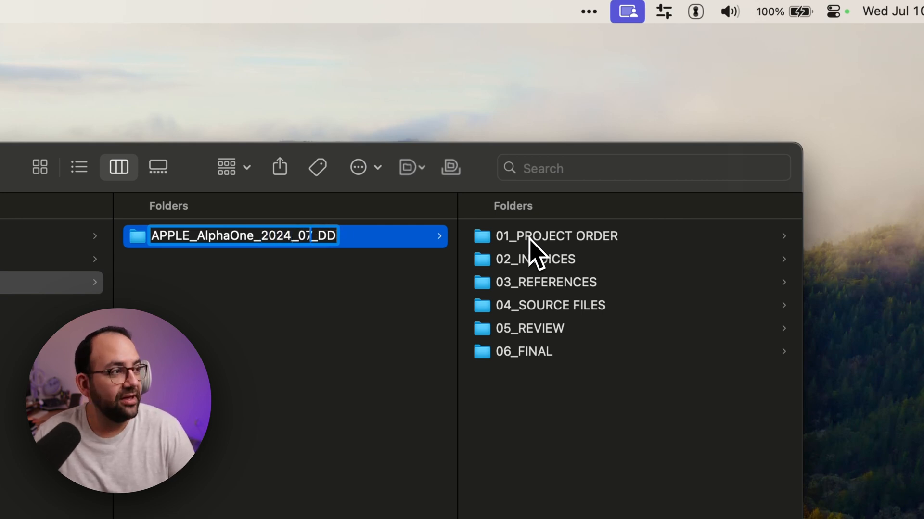
pyautogui.write('10')
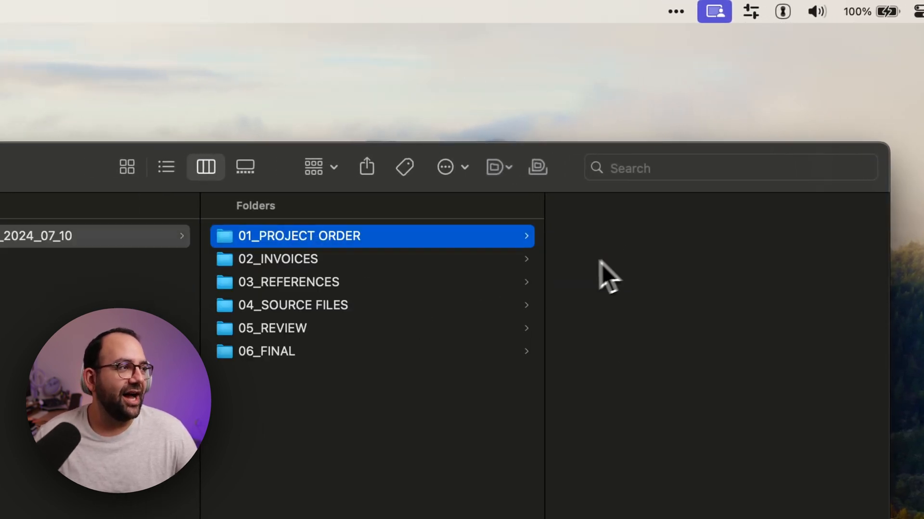
pyautogui.click(273, 328)
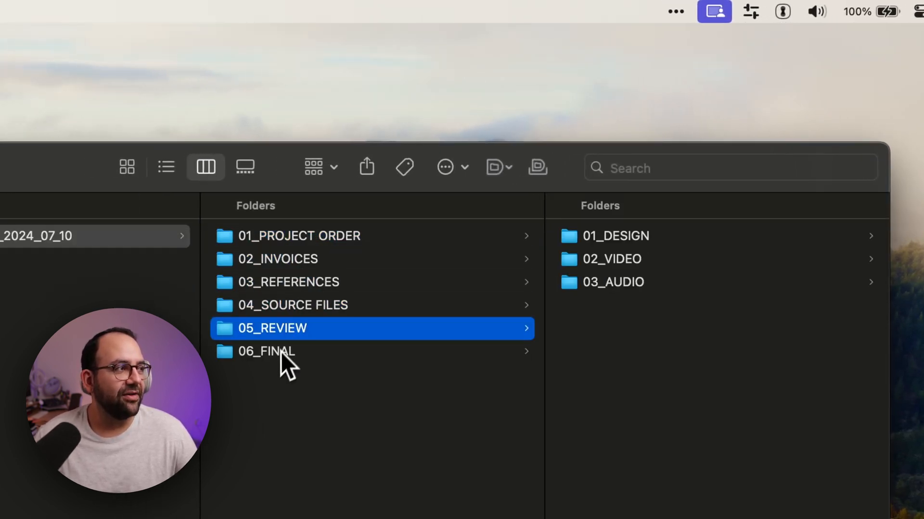
pyautogui.click(265, 351)
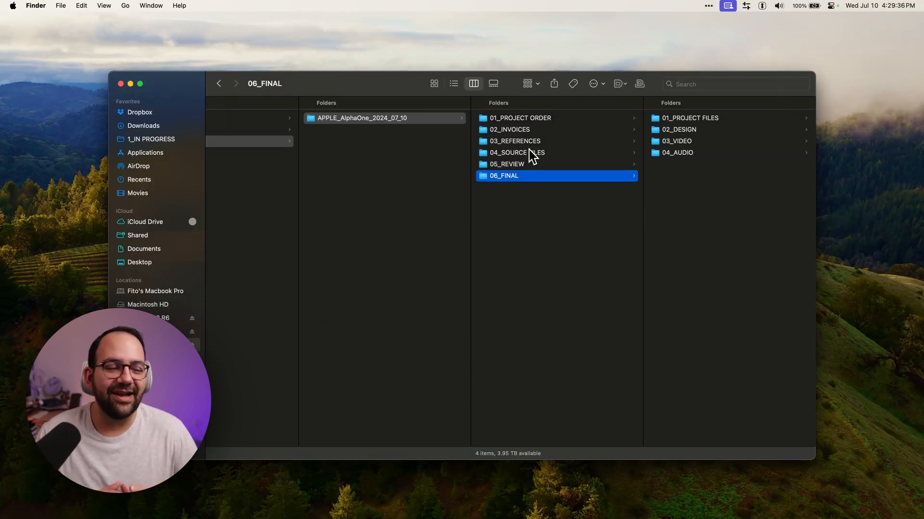
# - Search 'bett' in Spotlight and launch A Better Finder Rename
pyautogui.press('cmd+space')
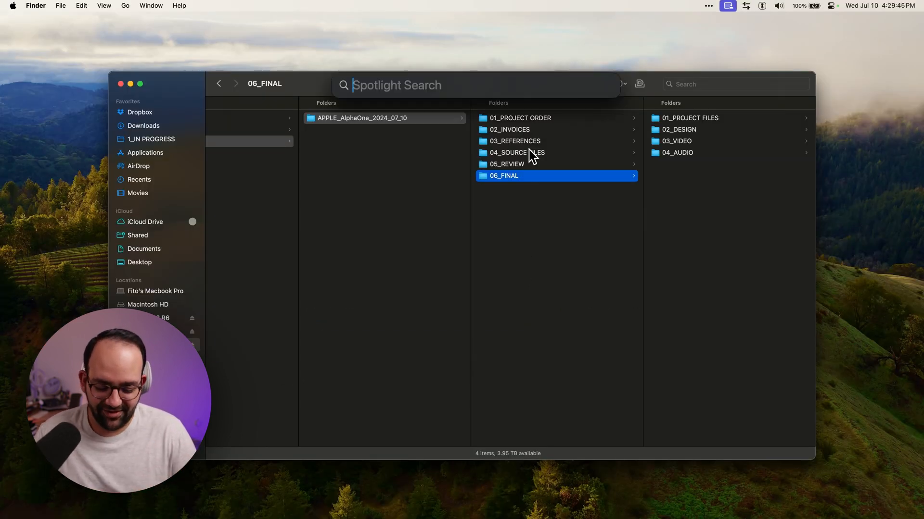
pyautogui.write('bett')
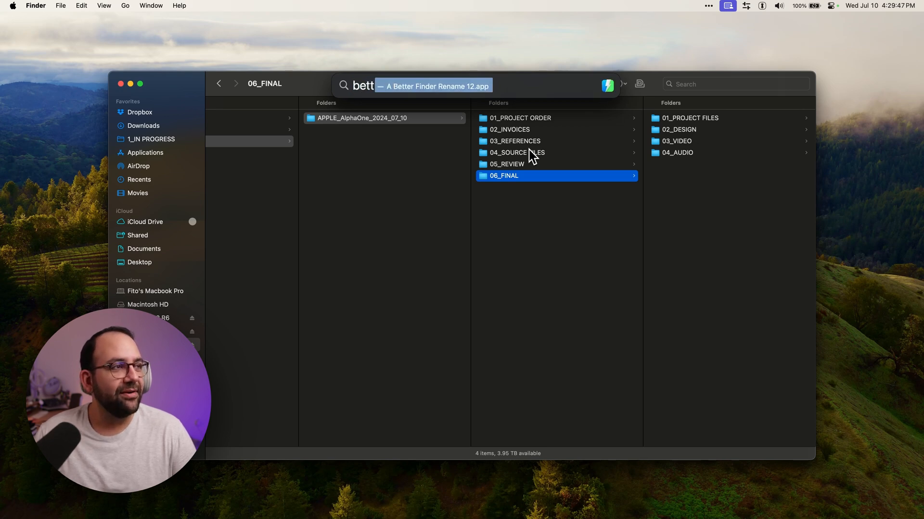
pyautogui.click(434, 86)
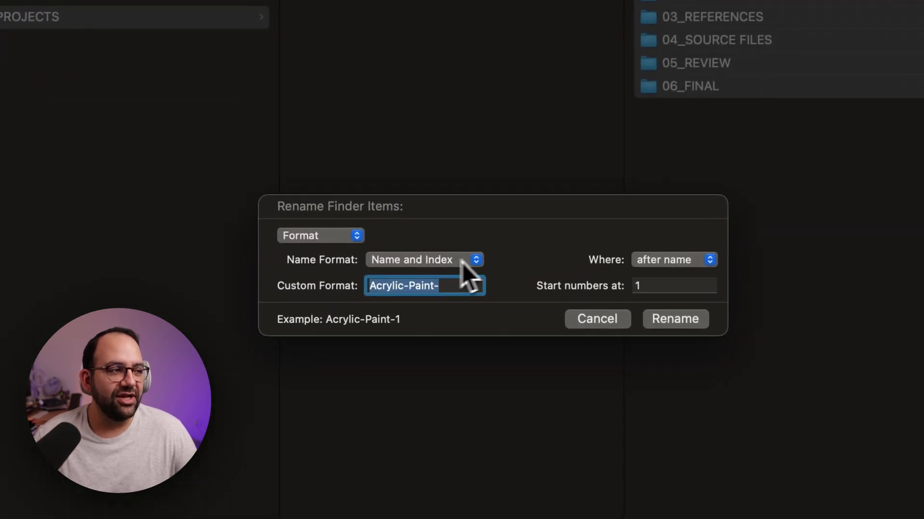
pyautogui.moveTo(512, 307)
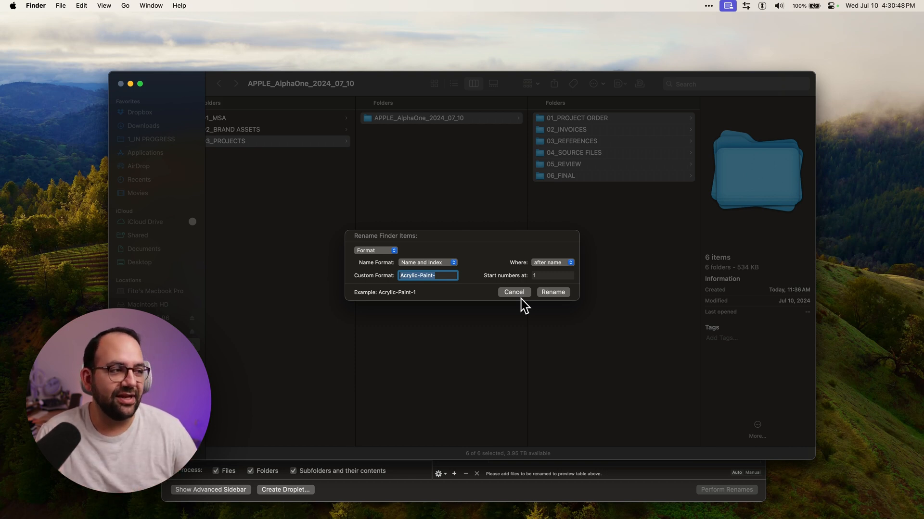
pyautogui.moveTo(447, 270)
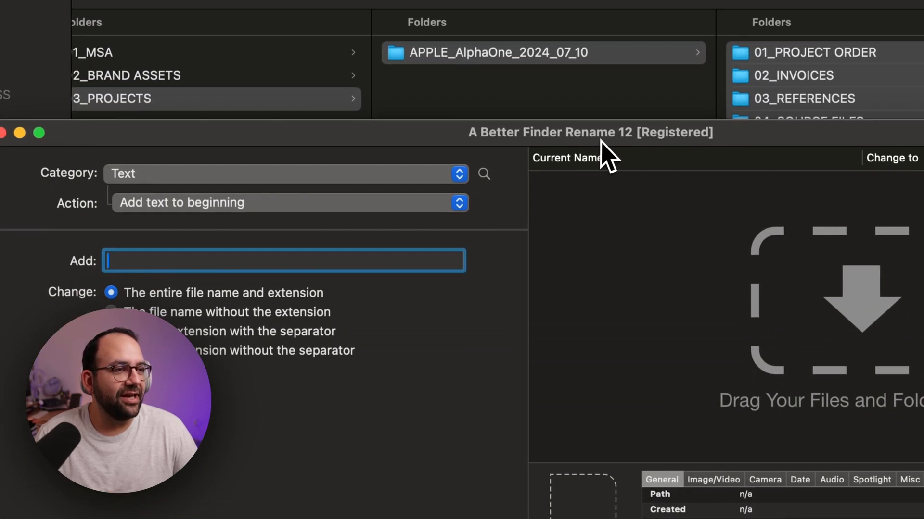
pyautogui.moveTo(324, 183)
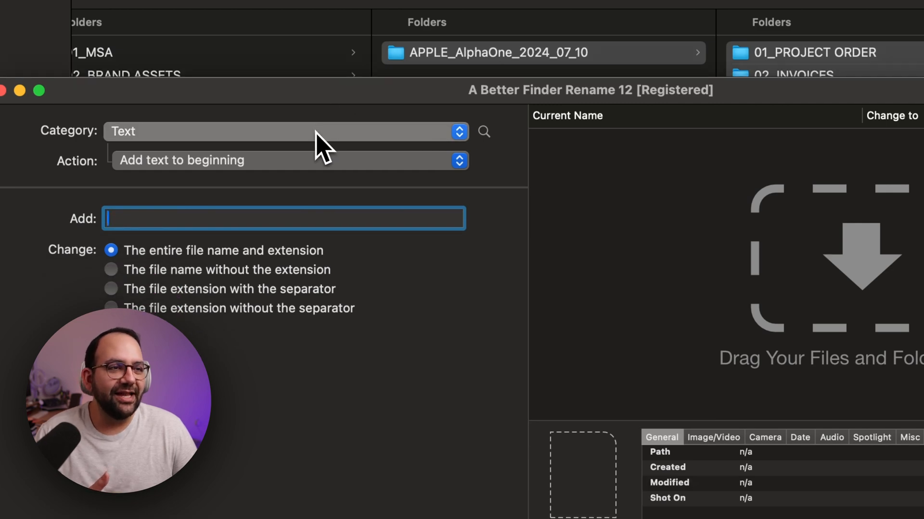
pyautogui.moveTo(319, 179)
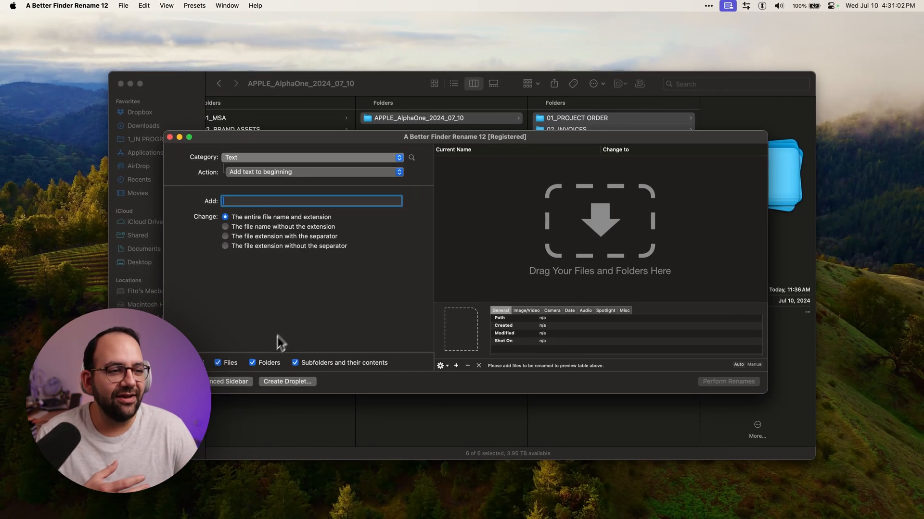
pyautogui.moveTo(285, 163)
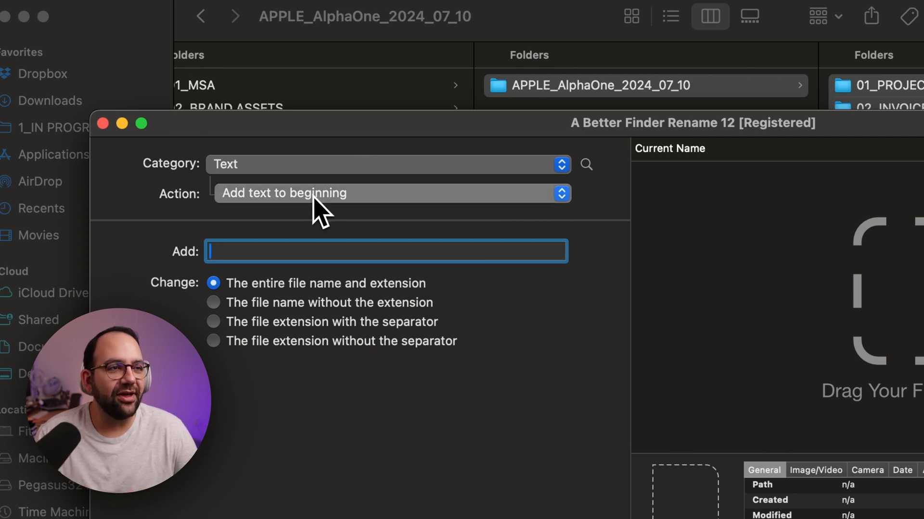
pyautogui.moveTo(363, 327)
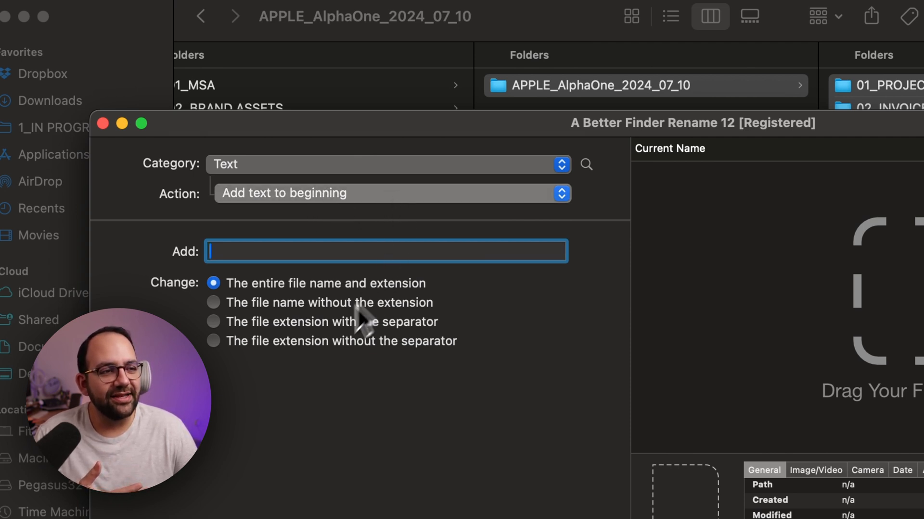
pyautogui.moveTo(372, 450)
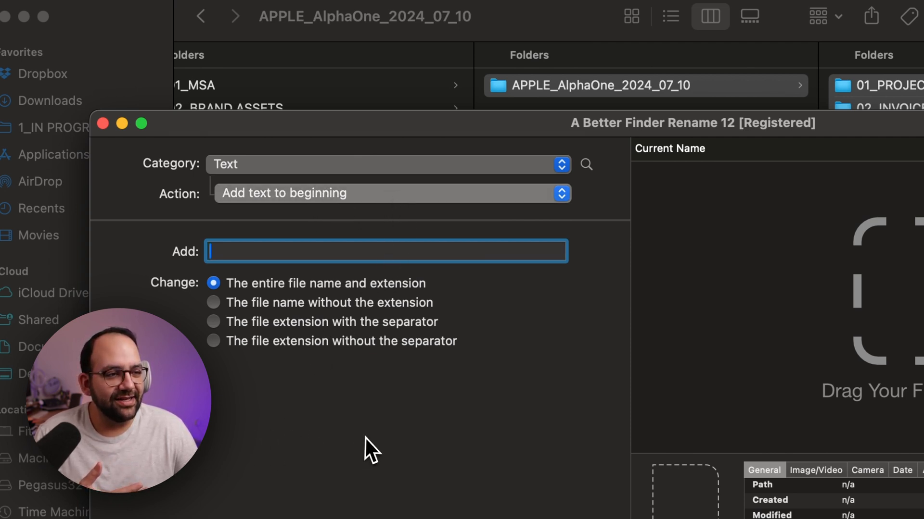
# - Set the rename action to Replace text
pyautogui.click(391, 193)
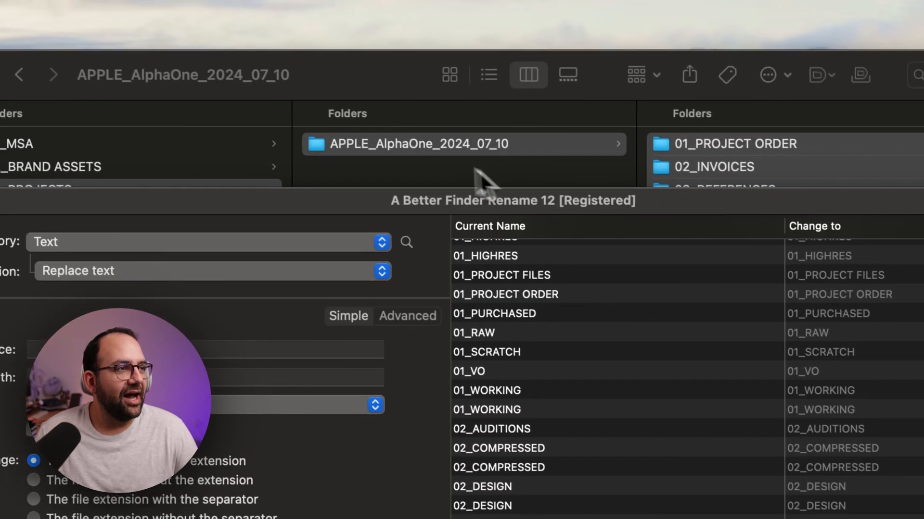
# - Replace the template title with APPLE_AlphaOne_2024_07_10 in the four file names and confirm
pyautogui.click(416, 144)
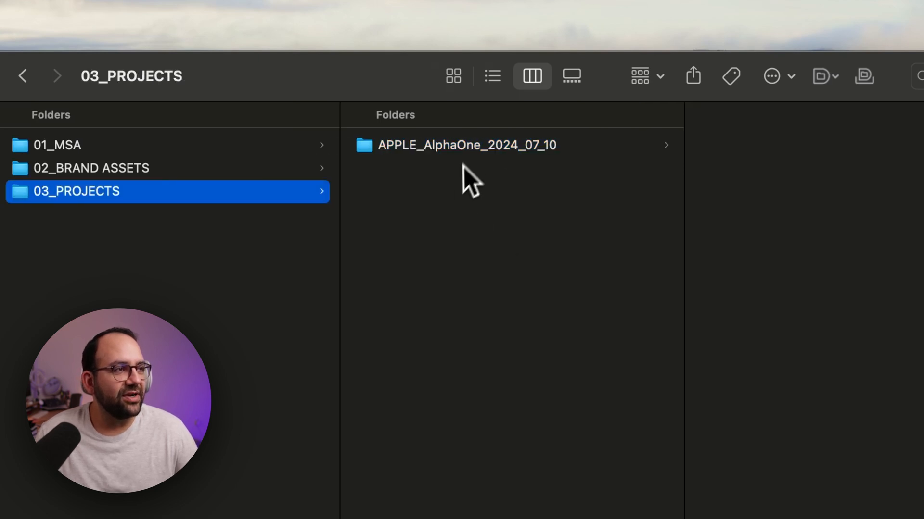
pyautogui.click(466, 145)
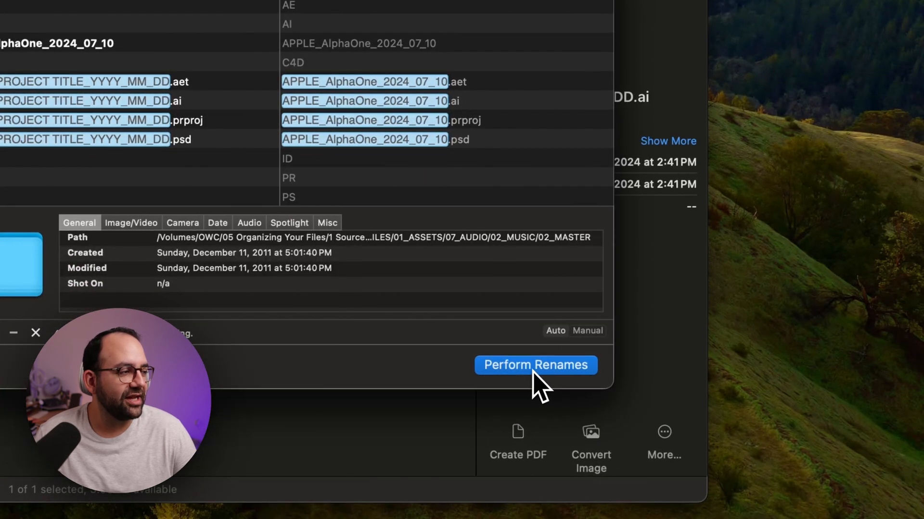
pyautogui.click(534, 365)
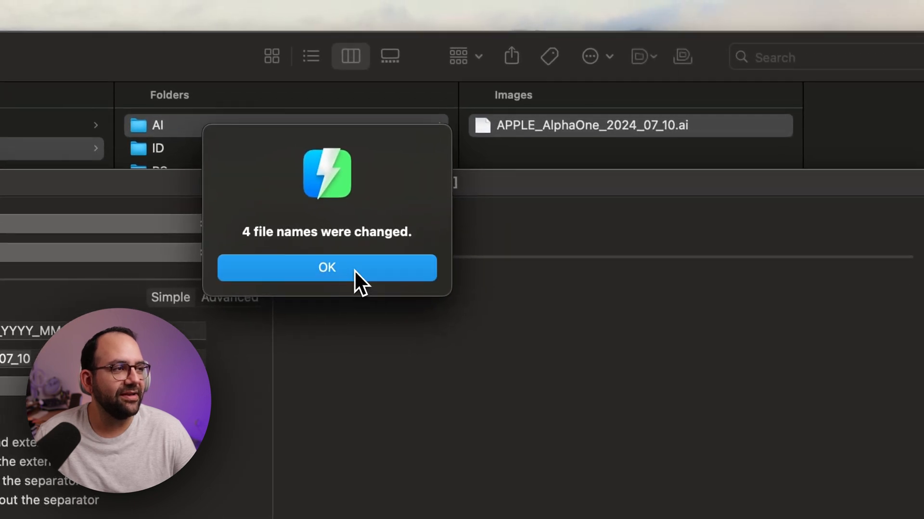
pyautogui.click(326, 267)
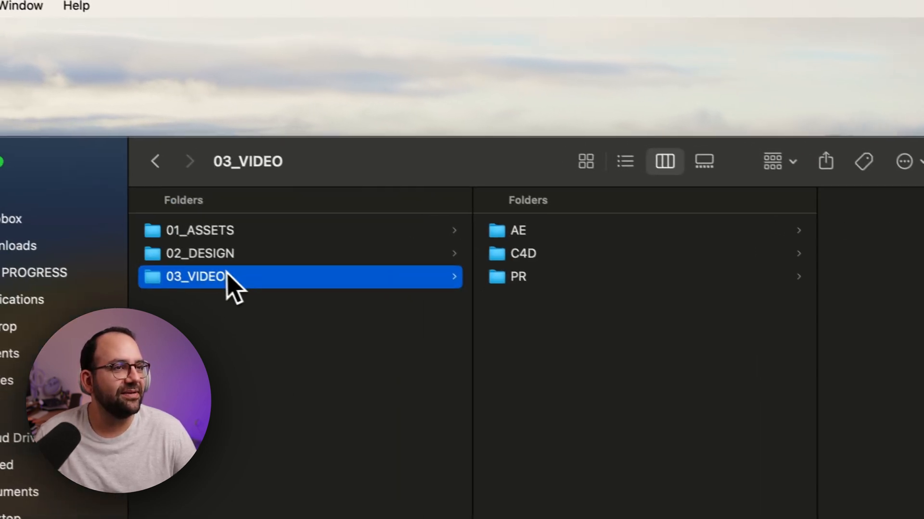
# - Open the AE video folder and inspect the renamed After Effects .aet template
pyautogui.click(517, 230)
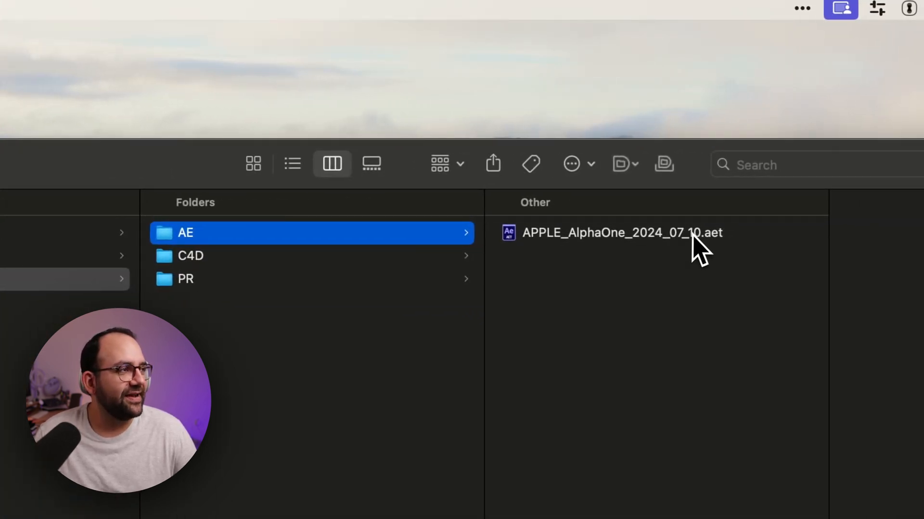
pyautogui.click(186, 279)
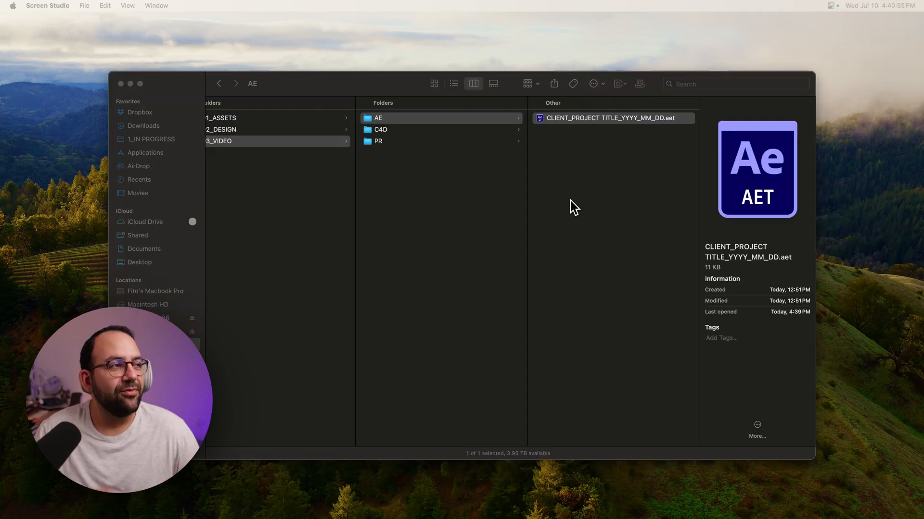
pyautogui.moveTo(580, 149)
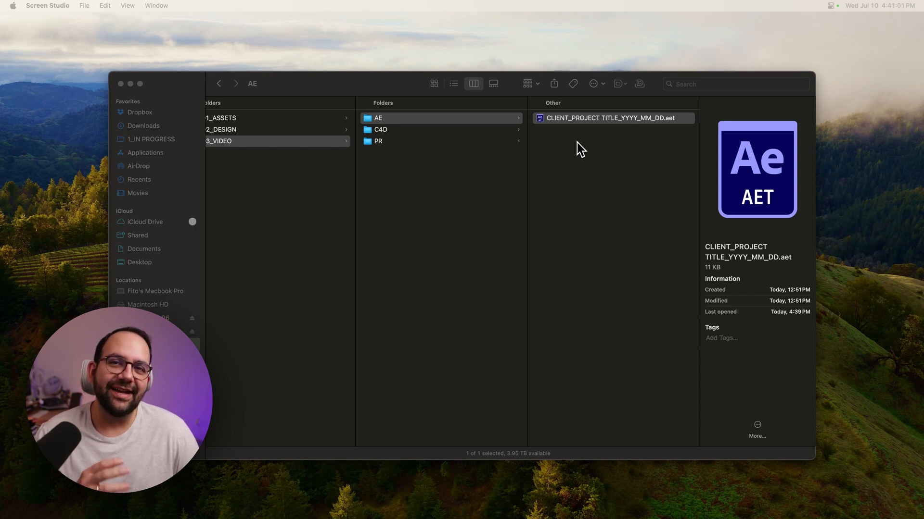
pyautogui.moveTo(399, 149)
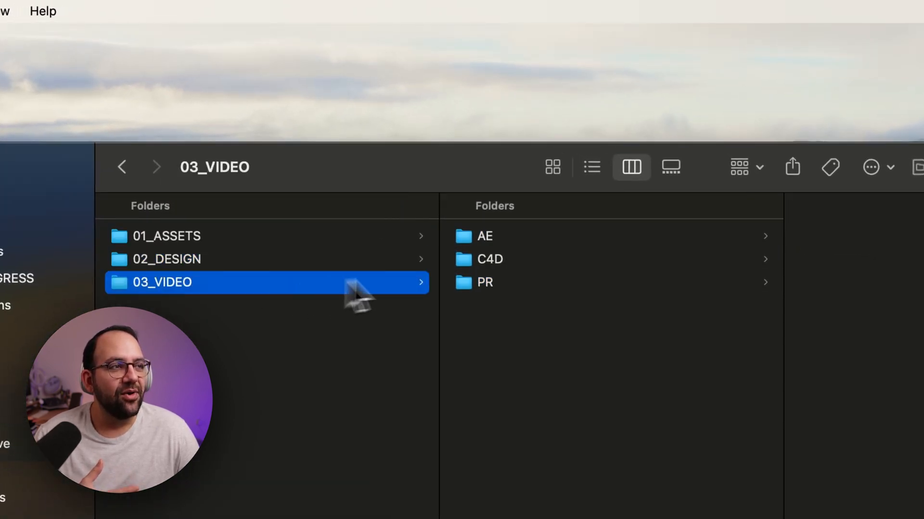
pyautogui.click(483, 236)
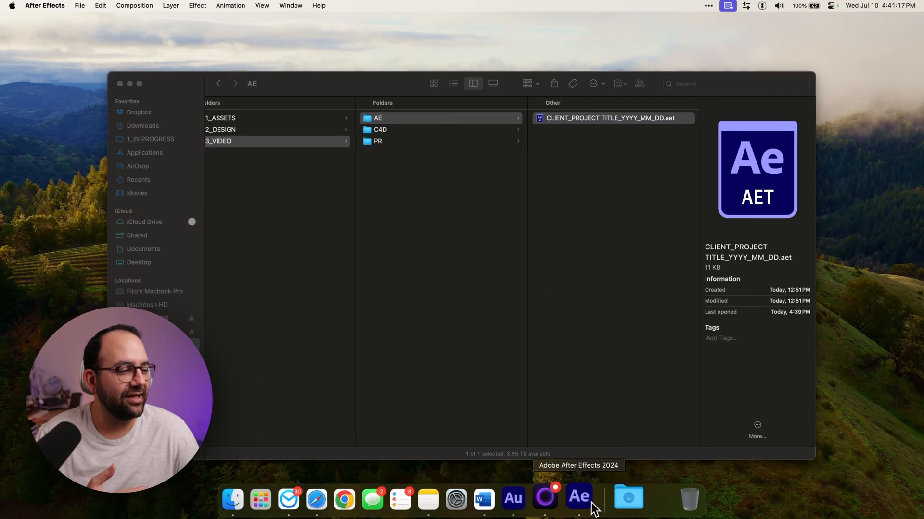
# - Launch After Effects, expand 01_ASSETS and 02_COMPS, then collapse them
pyautogui.click(578, 498)
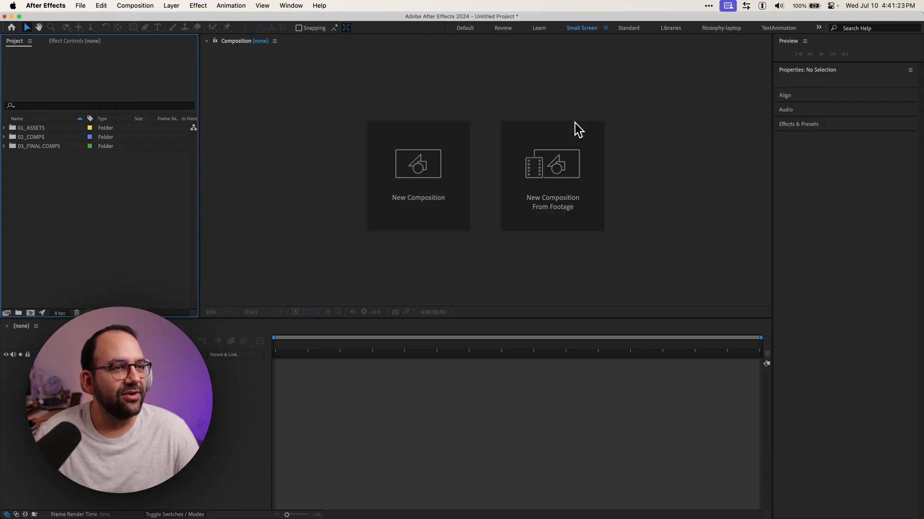
pyautogui.moveTo(121, 223)
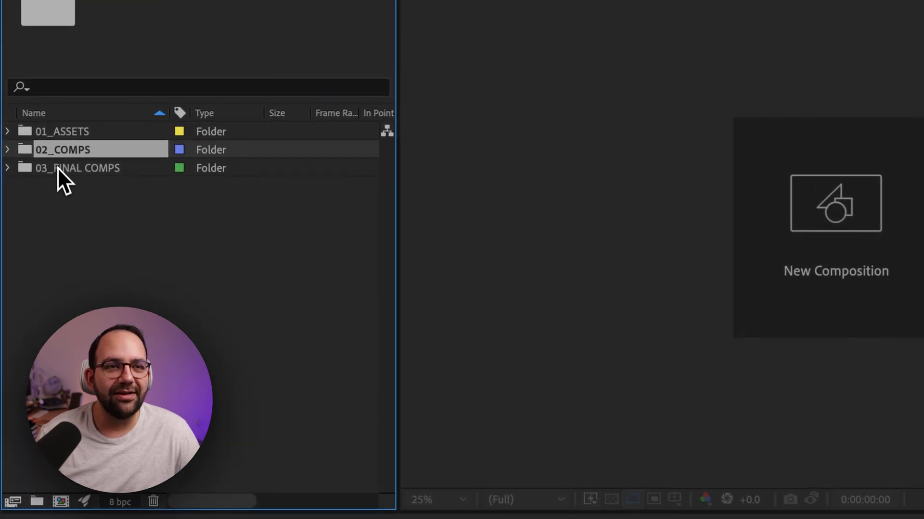
pyautogui.click(8, 131)
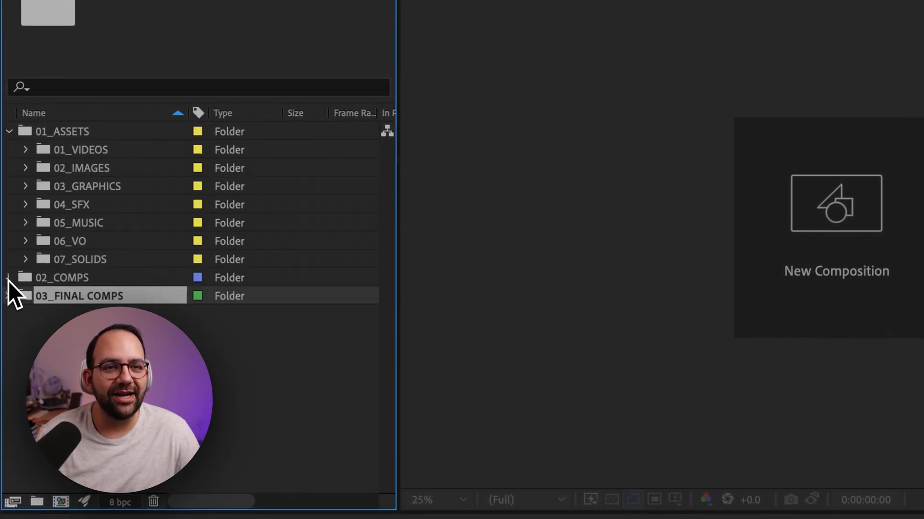
pyautogui.click(10, 277)
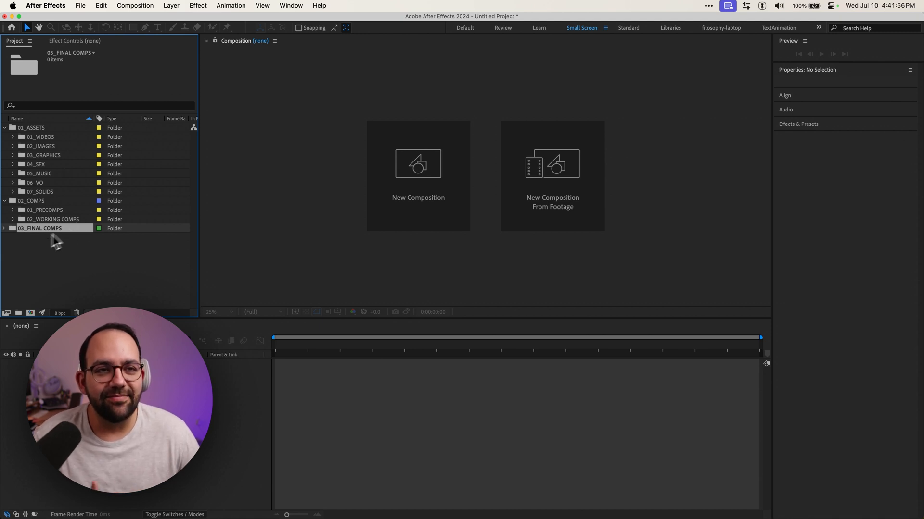
pyautogui.moveTo(47, 256)
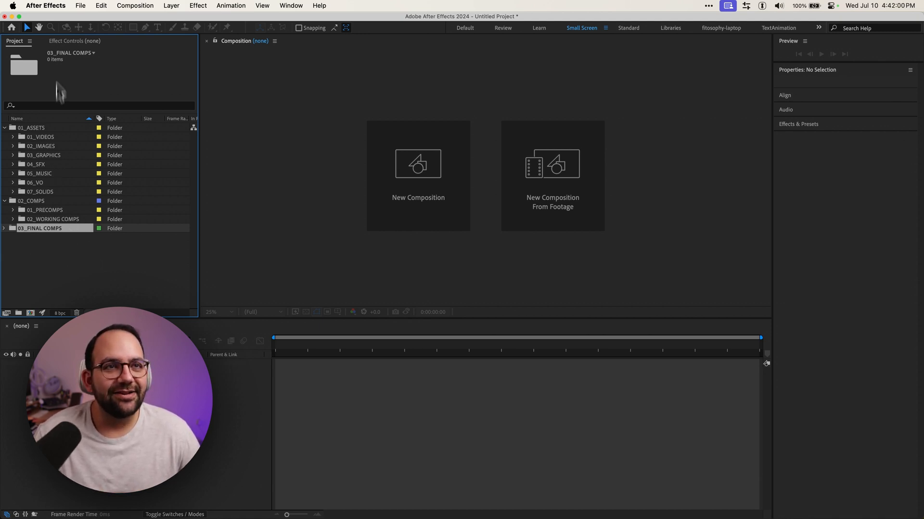
pyautogui.click(81, 5)
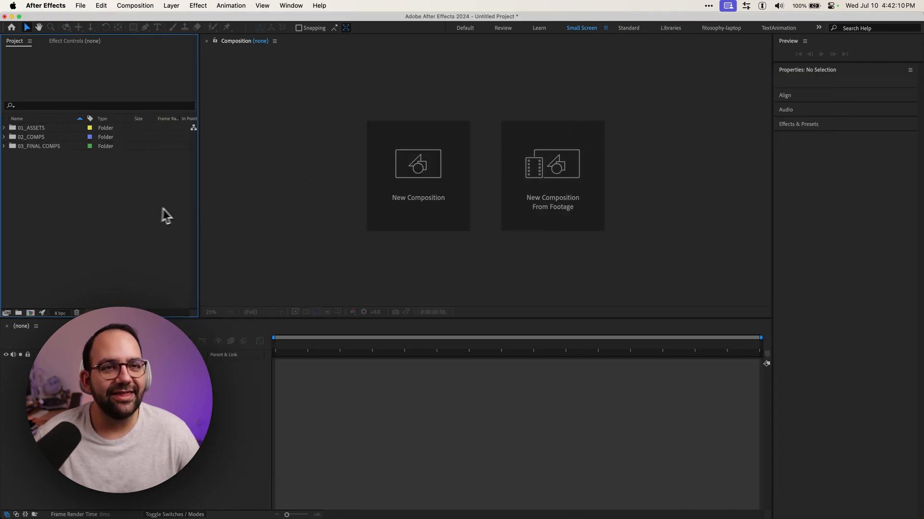
pyautogui.moveTo(220, 212)
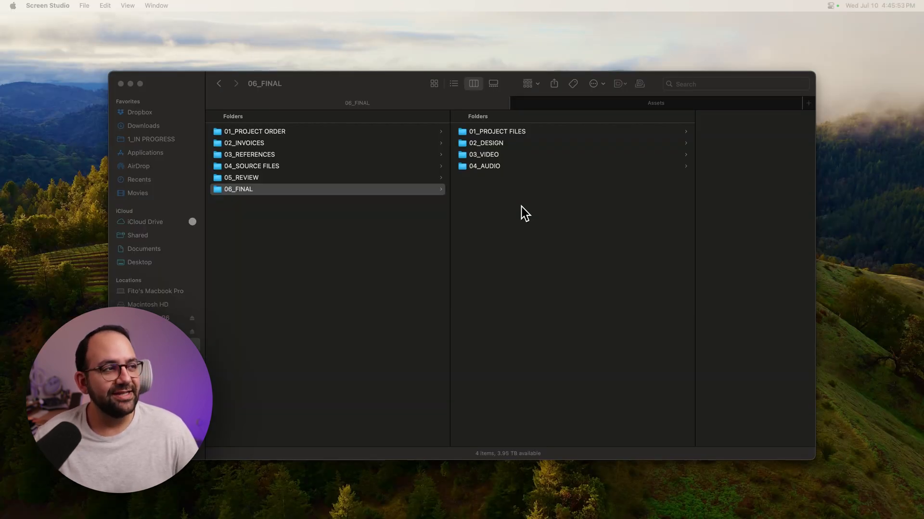
pyautogui.moveTo(506, 192)
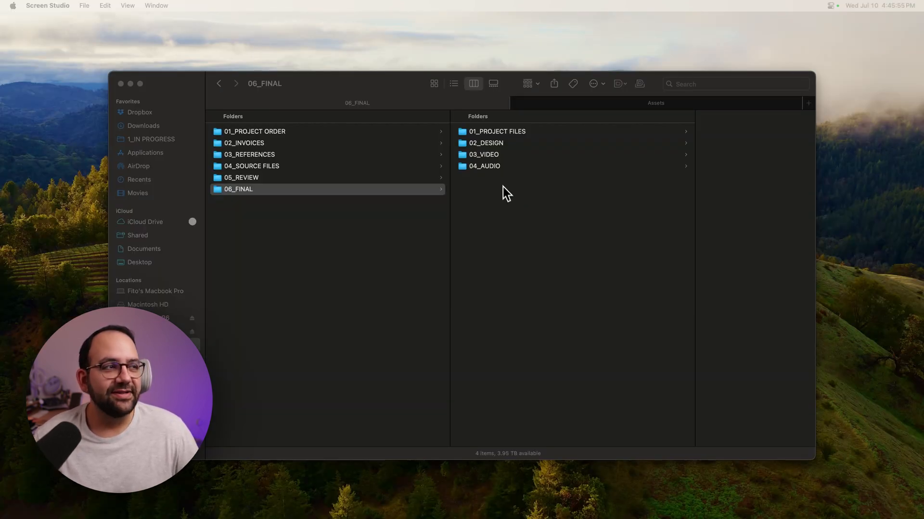
# - Open 06_FINAL > 03_VIDEO > 01_HIGHRES and preview the ProRes 422 AltText export
pyautogui.click(483, 155)
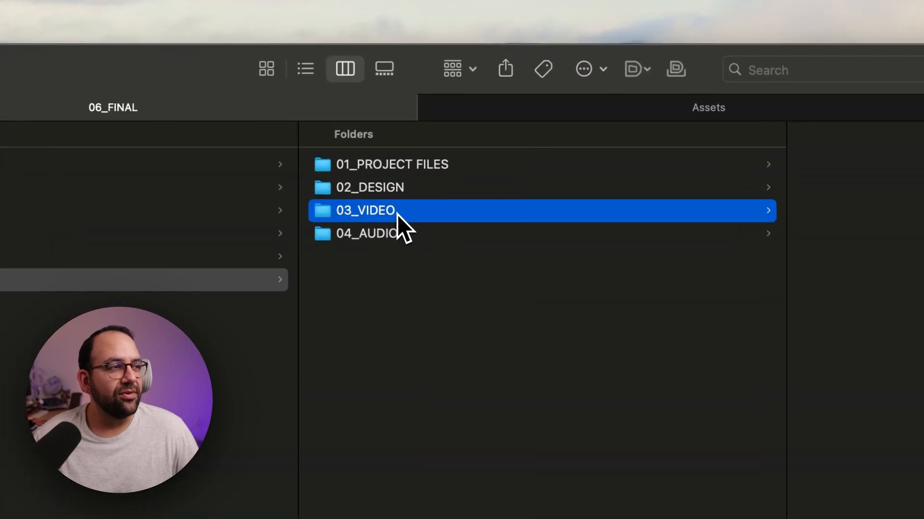
pyautogui.click(365, 210)
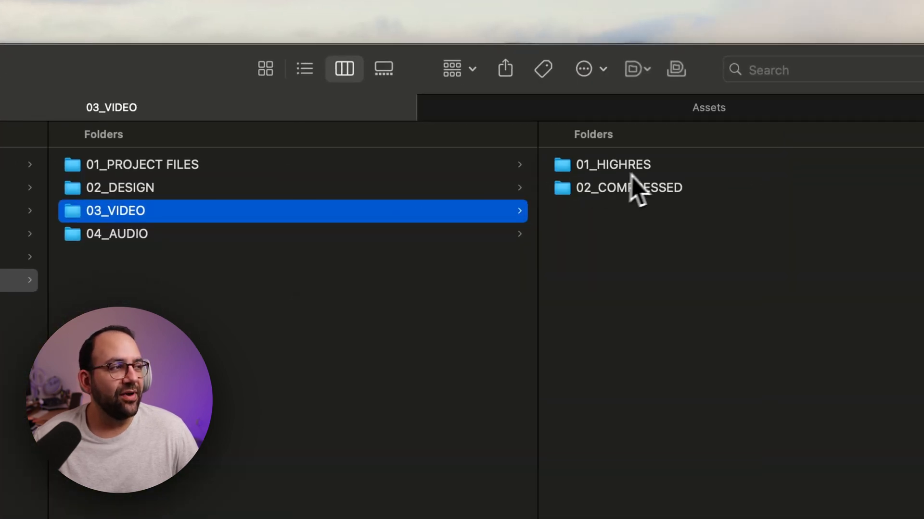
pyautogui.moveTo(648, 180)
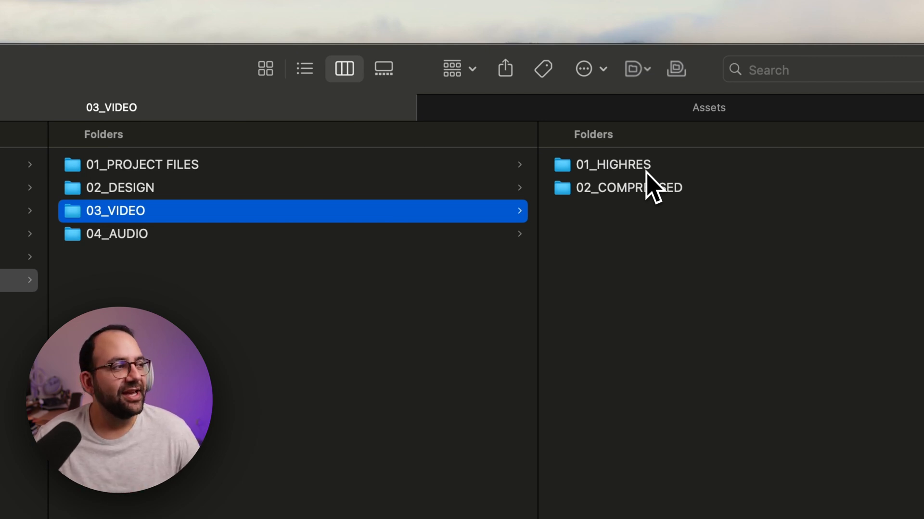
pyautogui.click(612, 164)
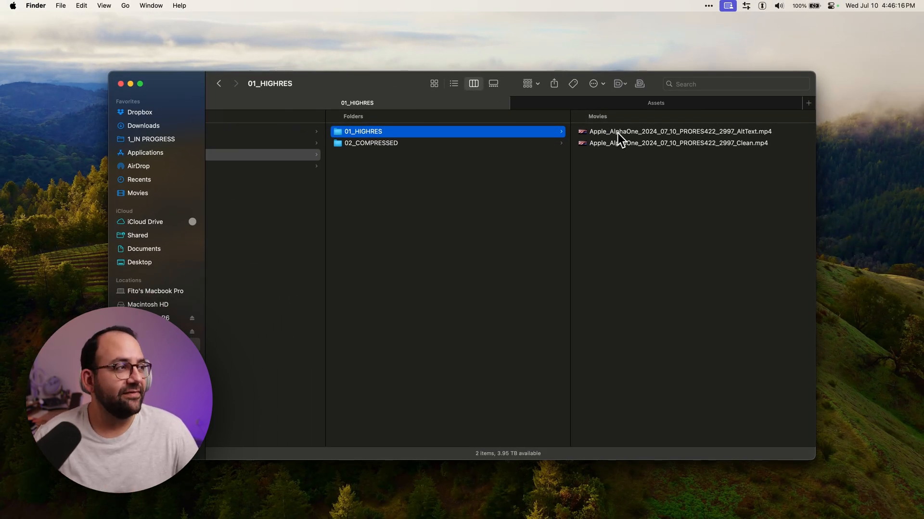
pyautogui.moveTo(588, 147)
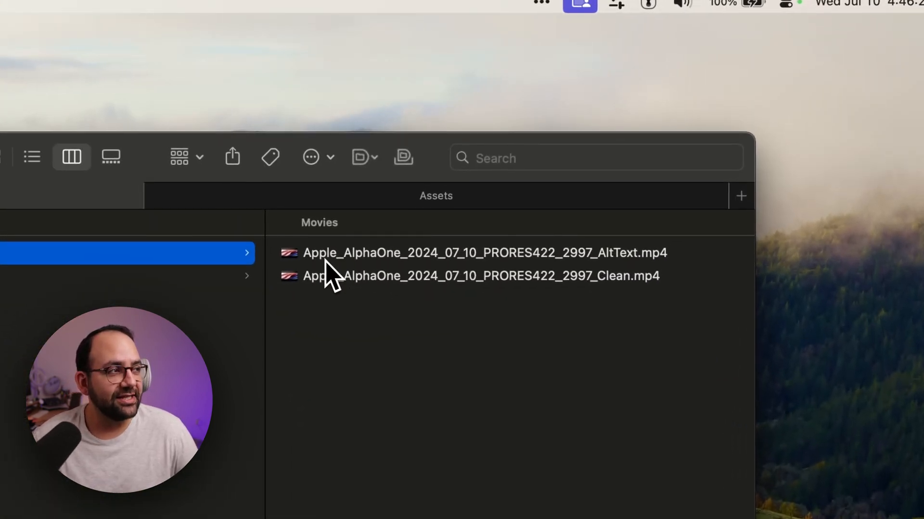
pyautogui.moveTo(468, 273)
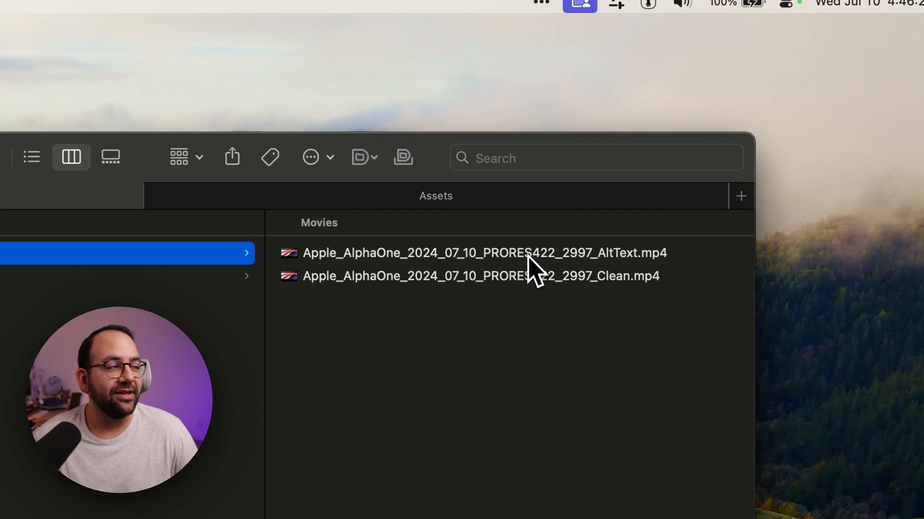
pyautogui.moveTo(580, 277)
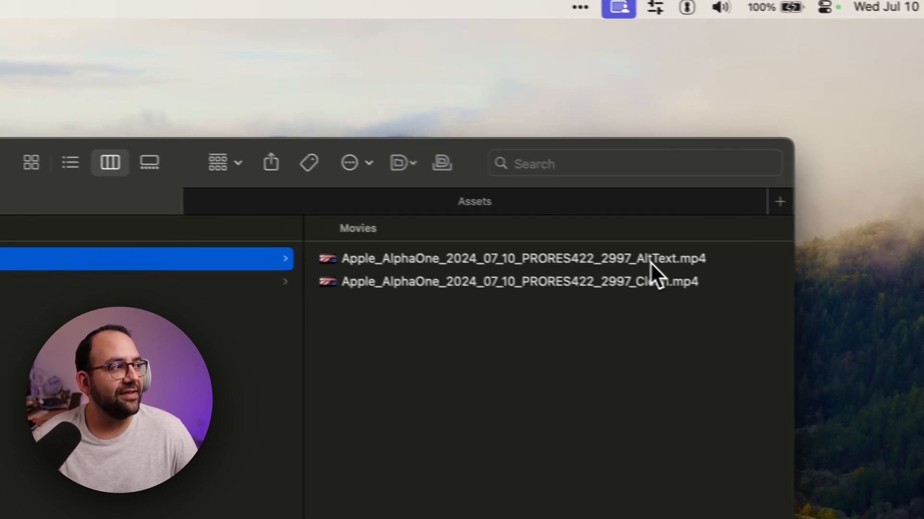
pyautogui.click(521, 258)
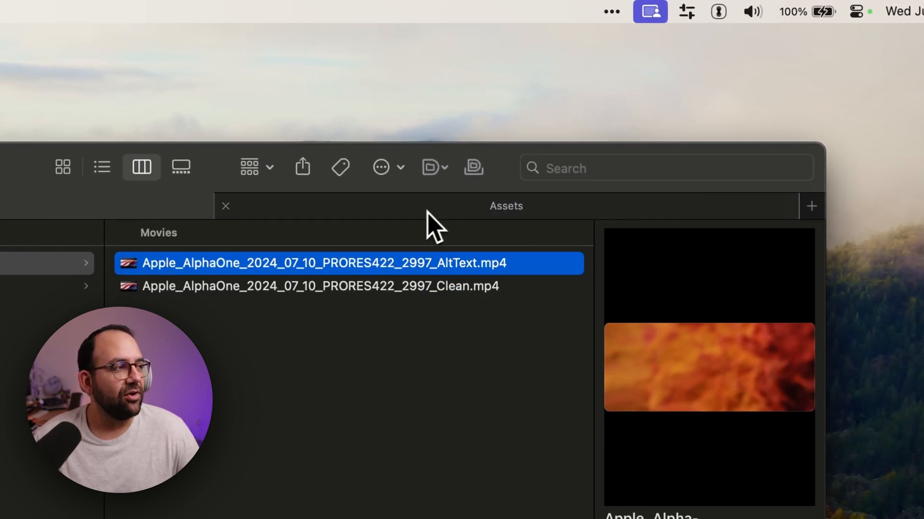
# - Open 02_COMPRESSED and preview the H264 2997 AltText export
pyautogui.click(321, 287)
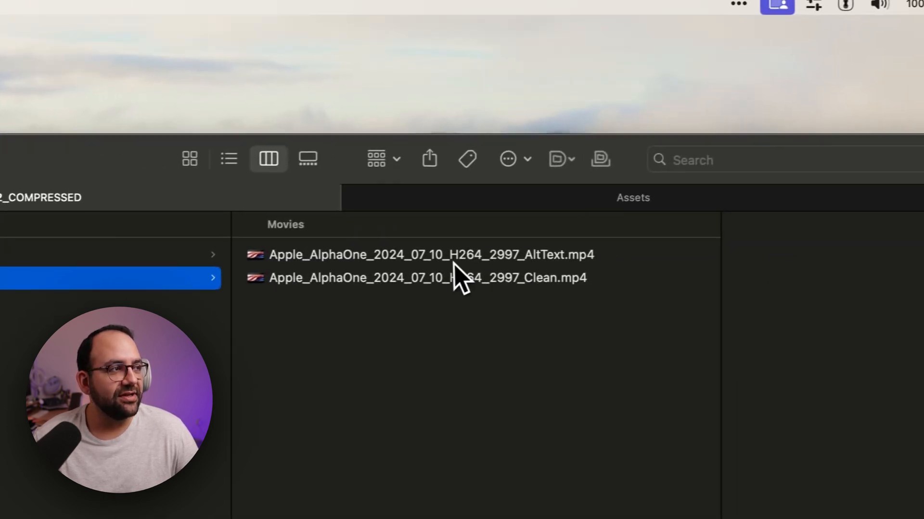
pyautogui.click(420, 254)
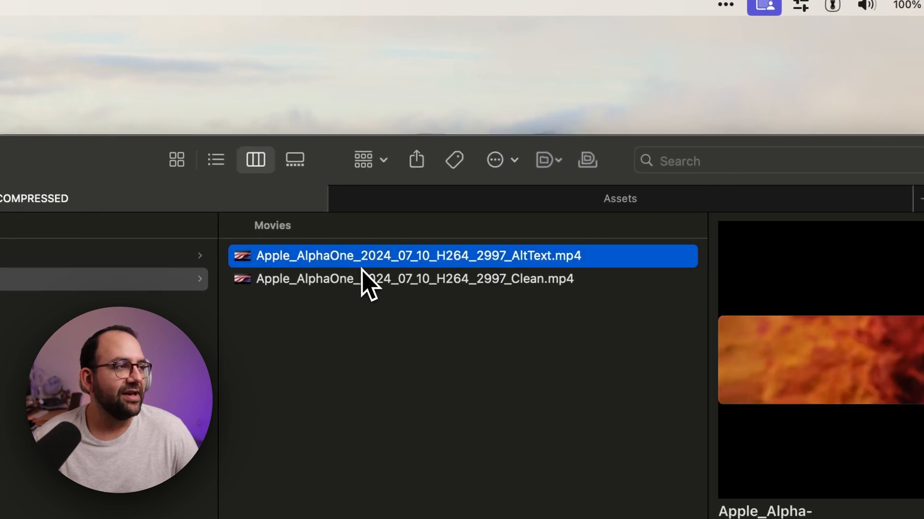
pyautogui.moveTo(457, 271)
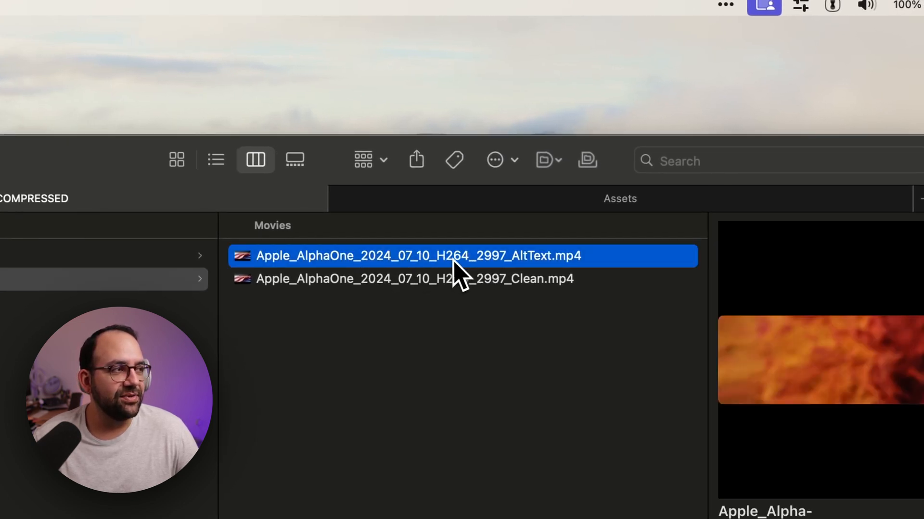